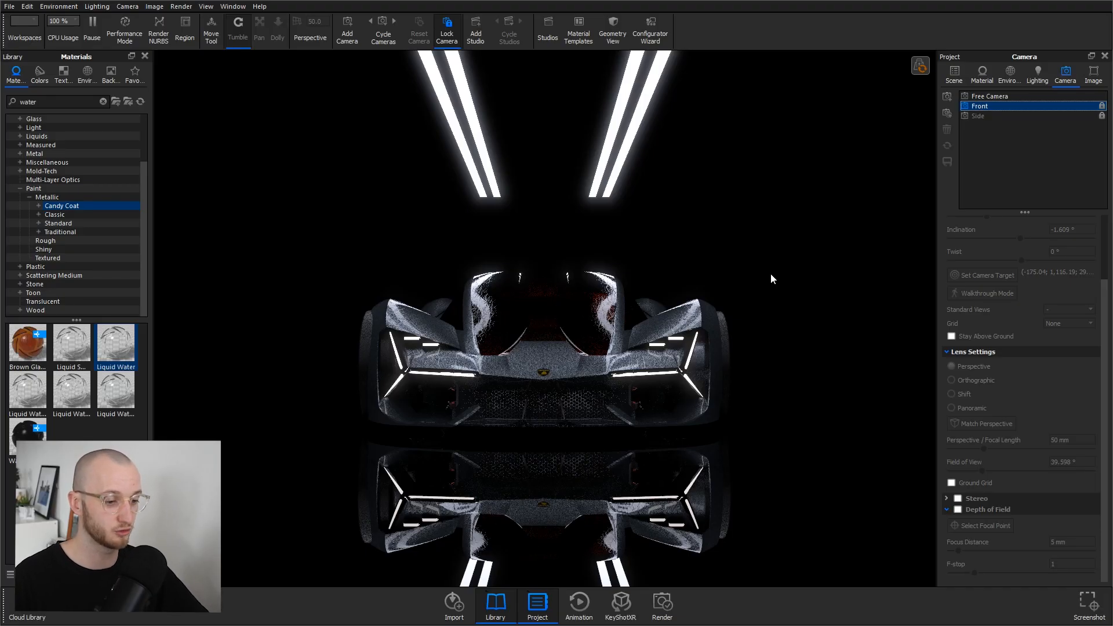
mouse_move(785, 254)
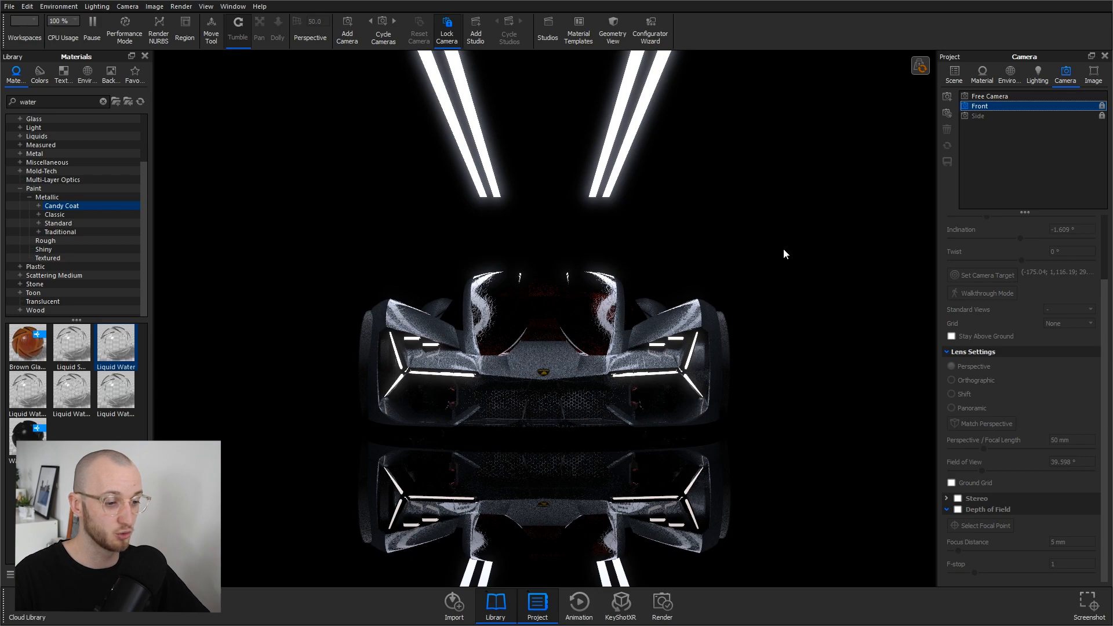
mouse_move(751, 437)
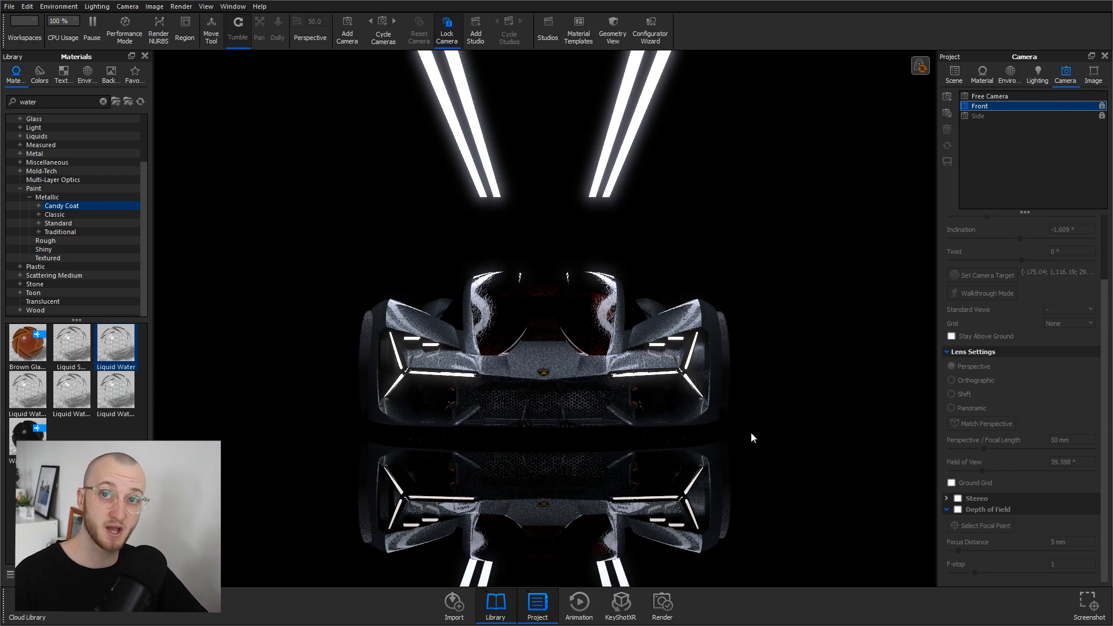
mouse_move(738, 450)
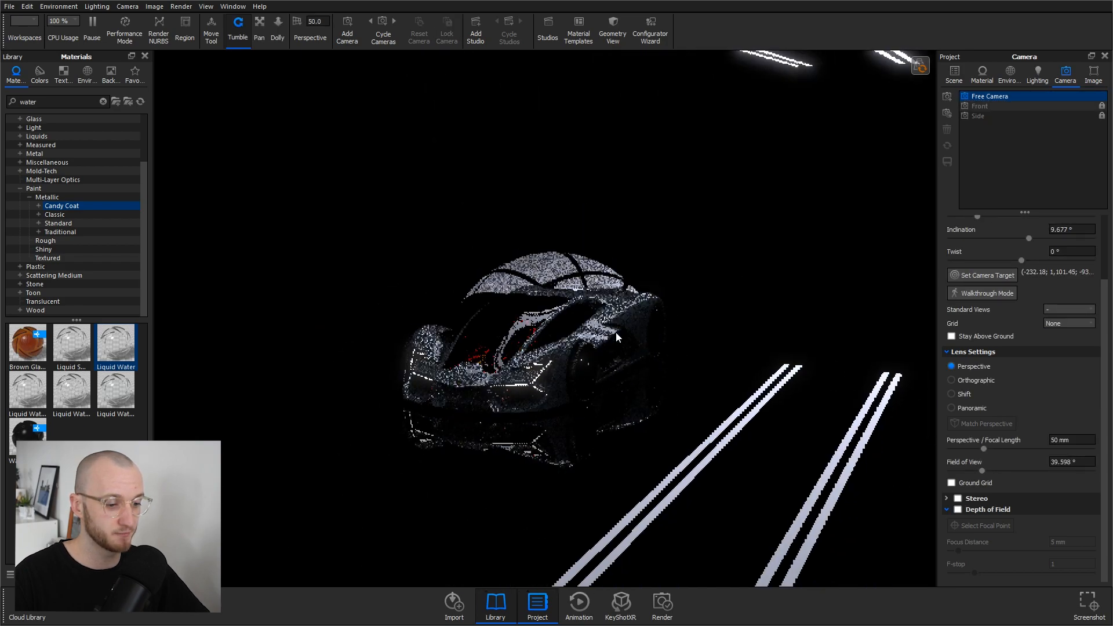
- Select the ground plane and bring up the camera settings for the free camera
click(980, 74)
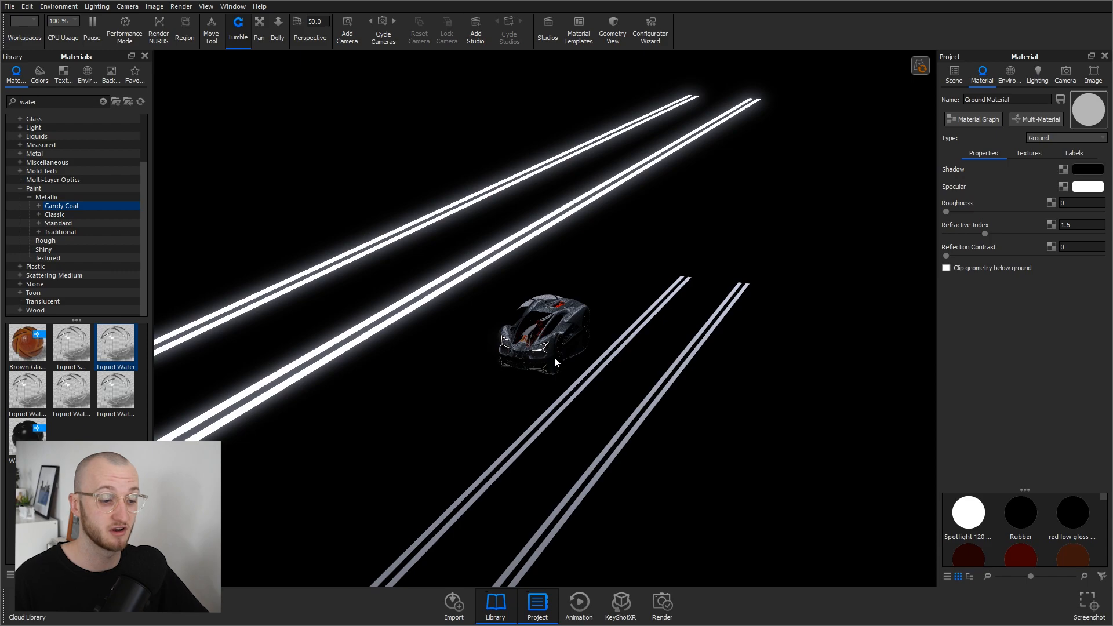
mouse_move(558, 368)
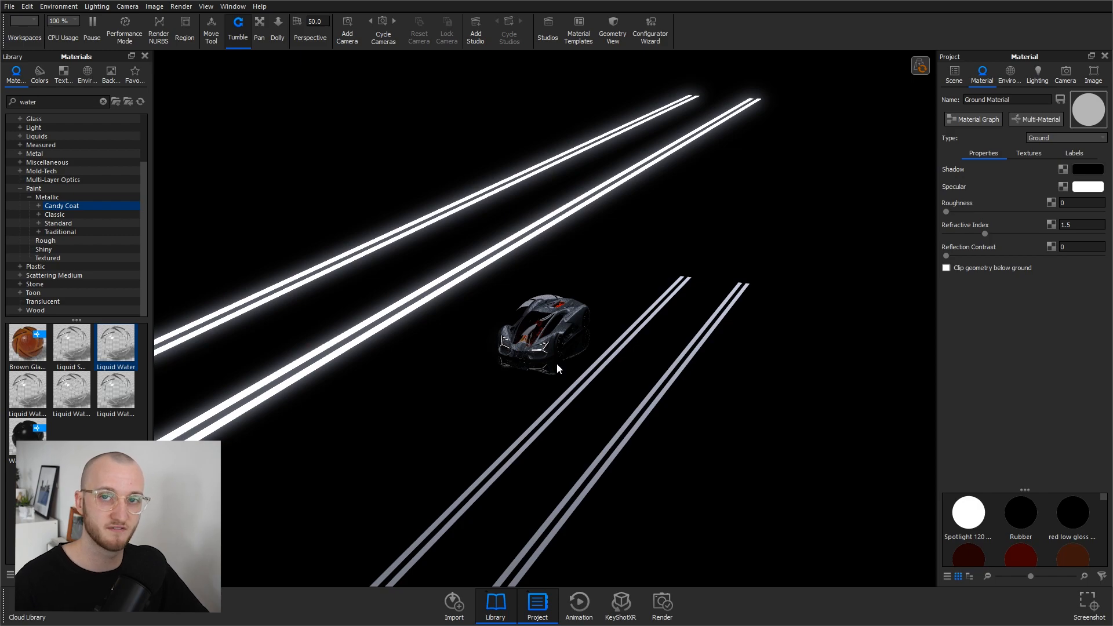
click(1064, 74)
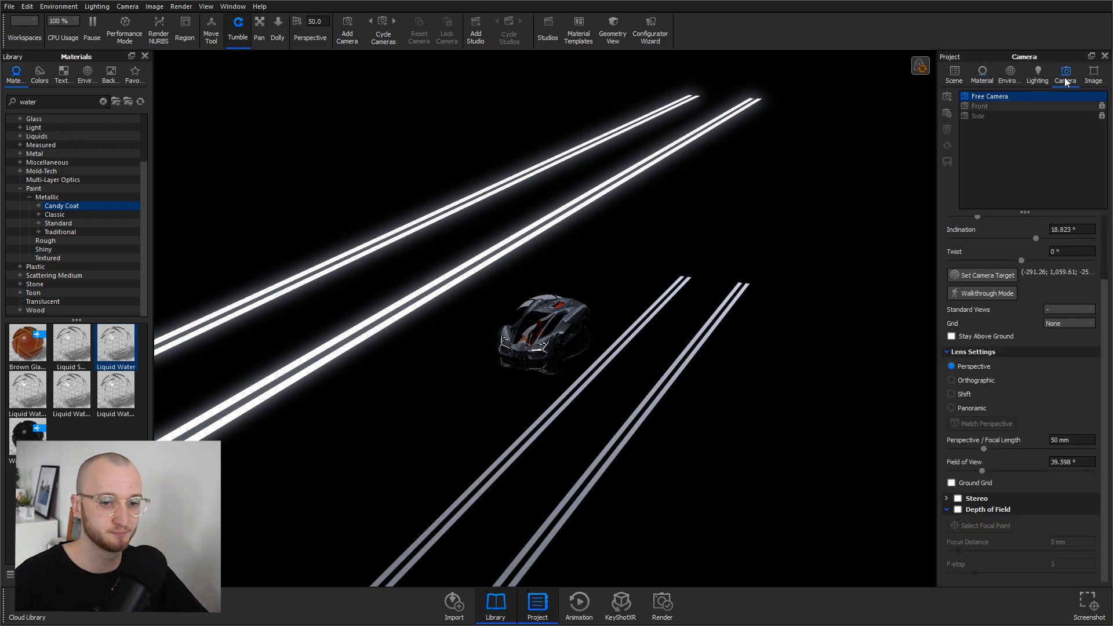
- Return to the Front camera and finish adjusting the cube's placement
click(985, 105)
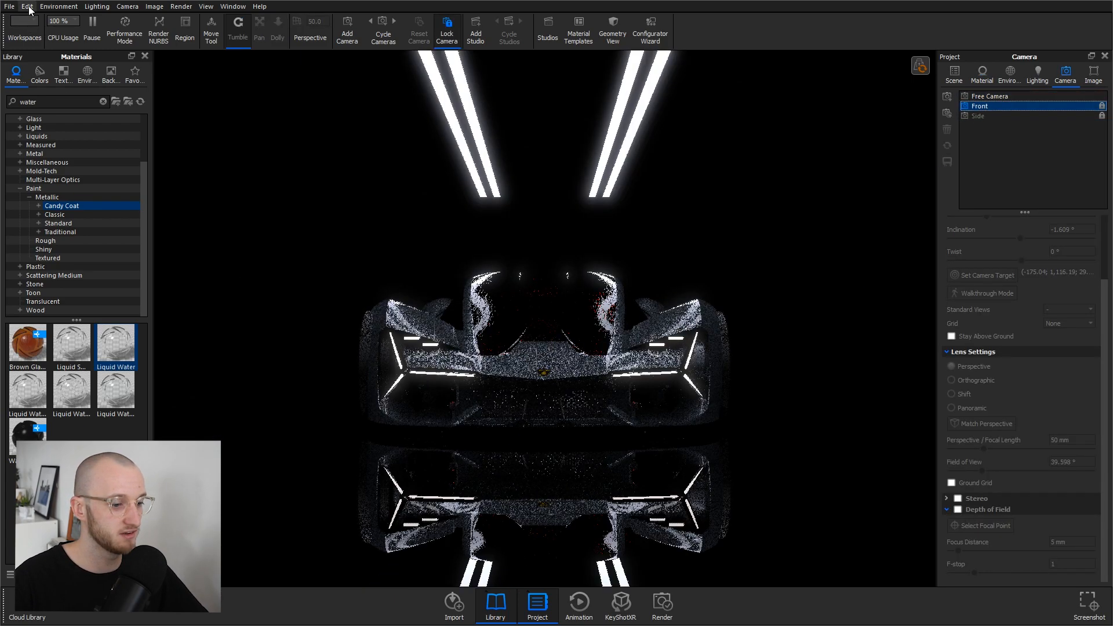
click(26, 7)
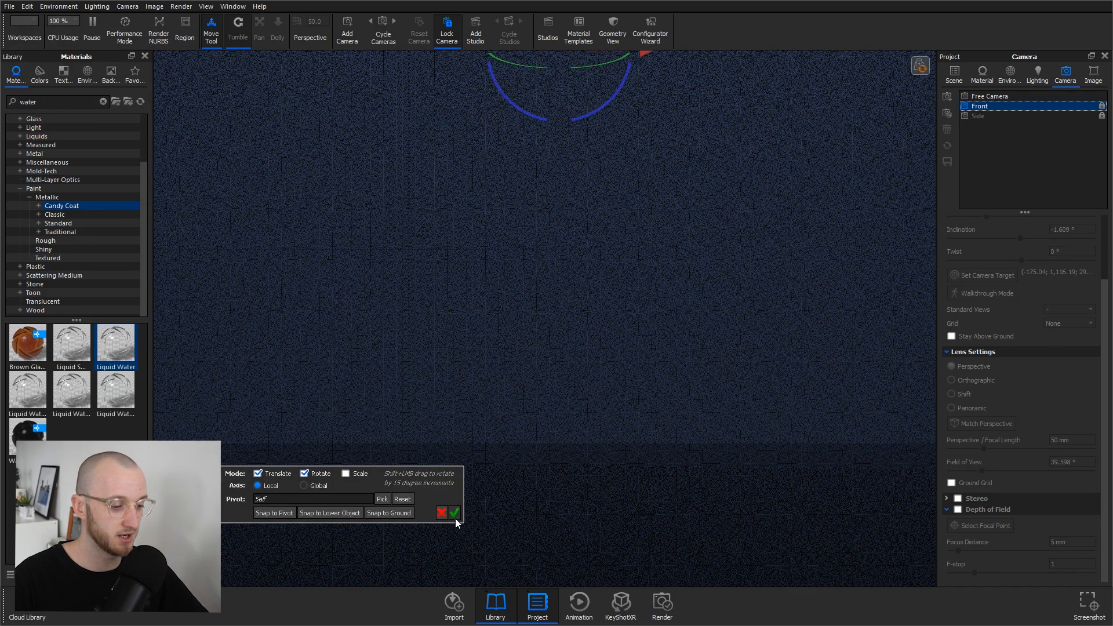
click(453, 512)
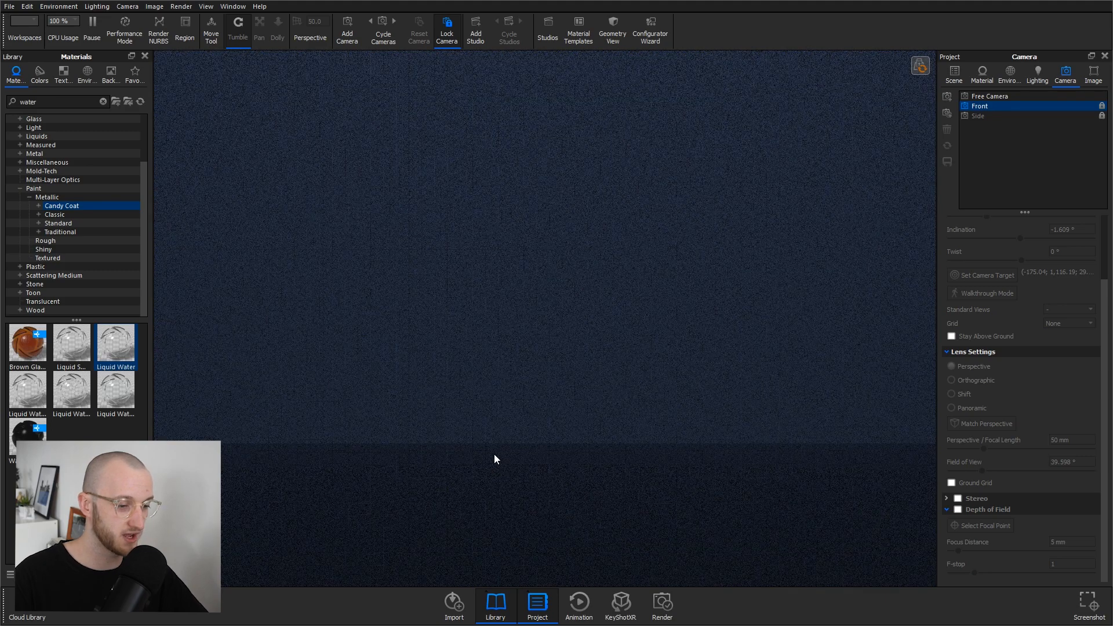
- In Geometry View, scale the Cube to X 1.5, Y 1, Z 2.2 around the car
click(612, 31)
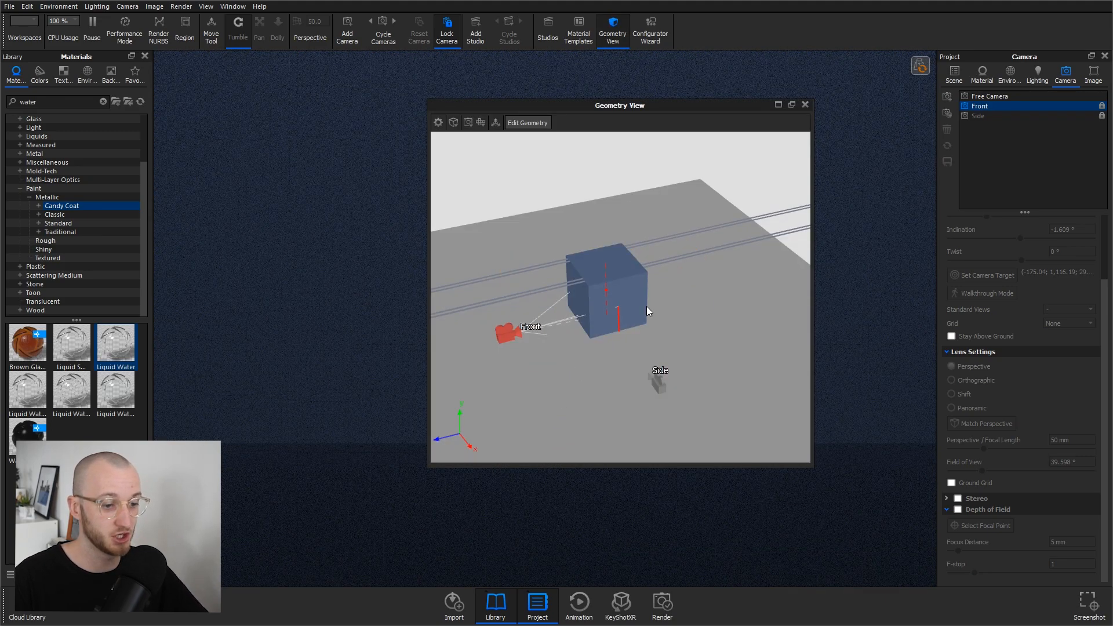
click(953, 74)
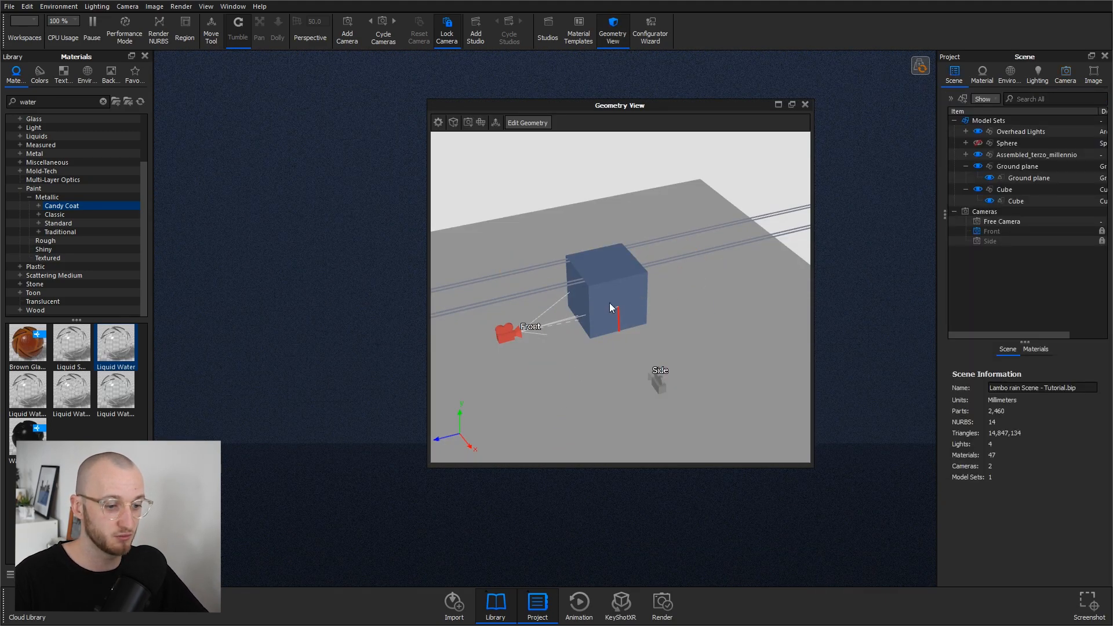
click(606, 291)
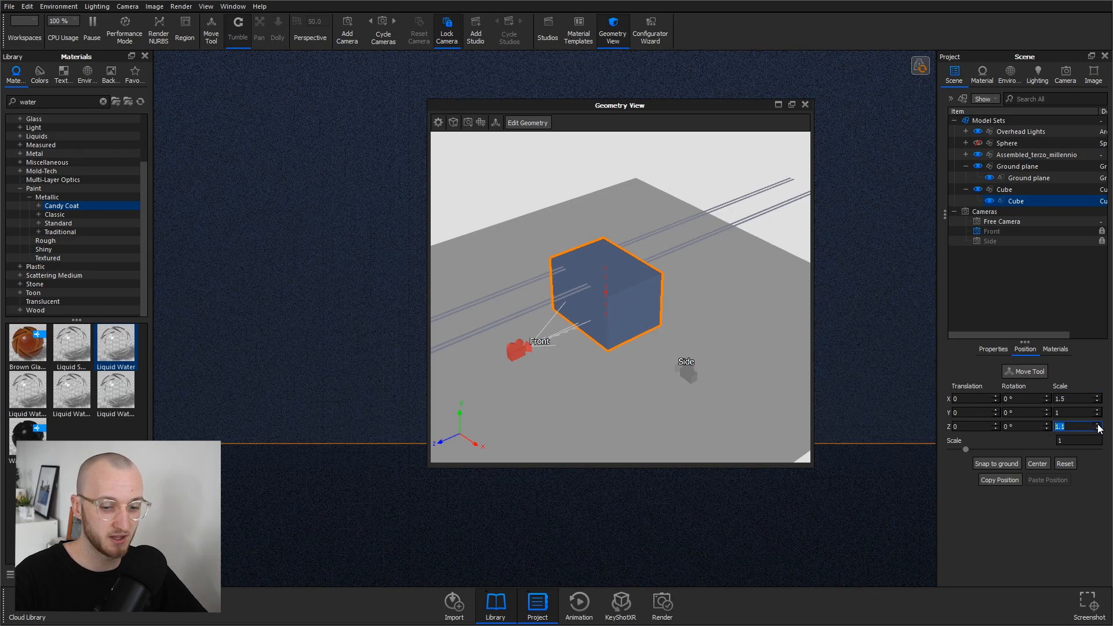
text(2.2)
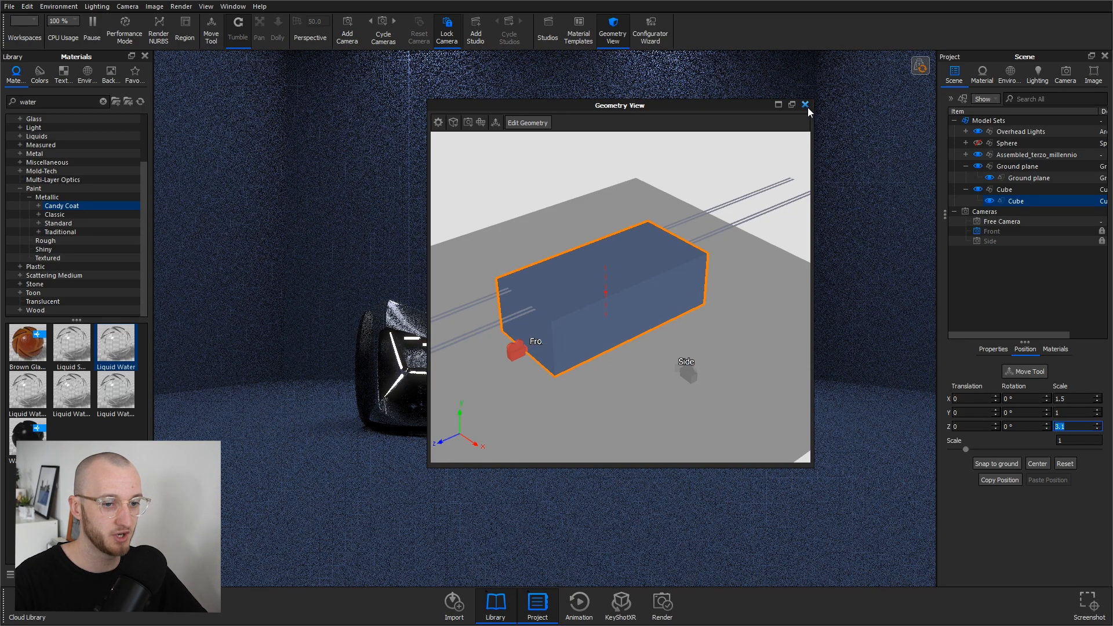
- Close the Geometry View window
click(806, 105)
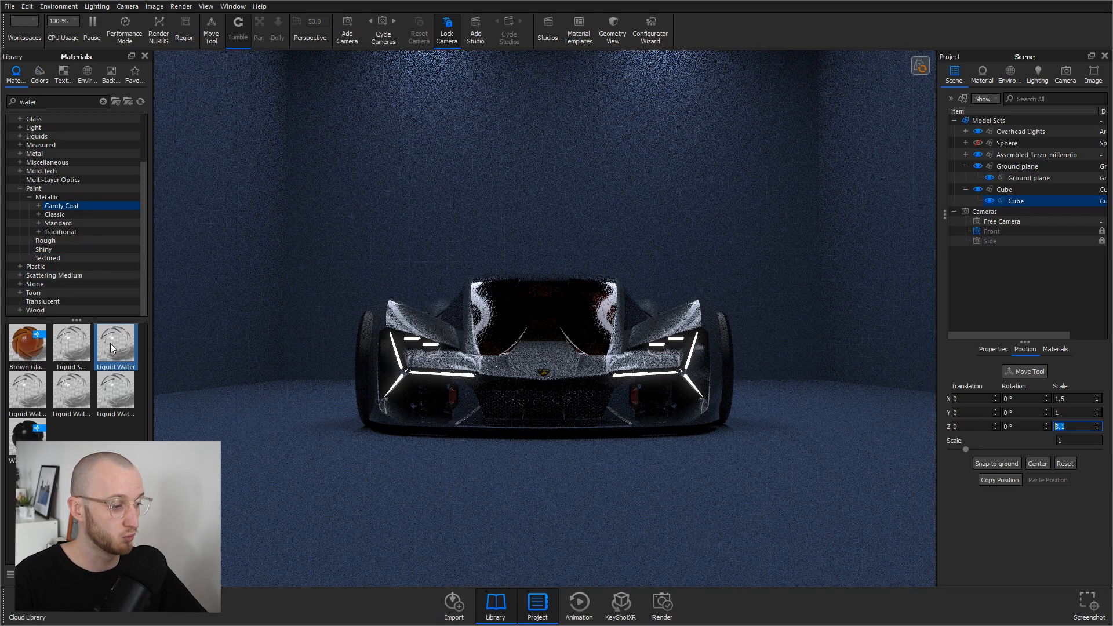
mouse_move(115, 344)
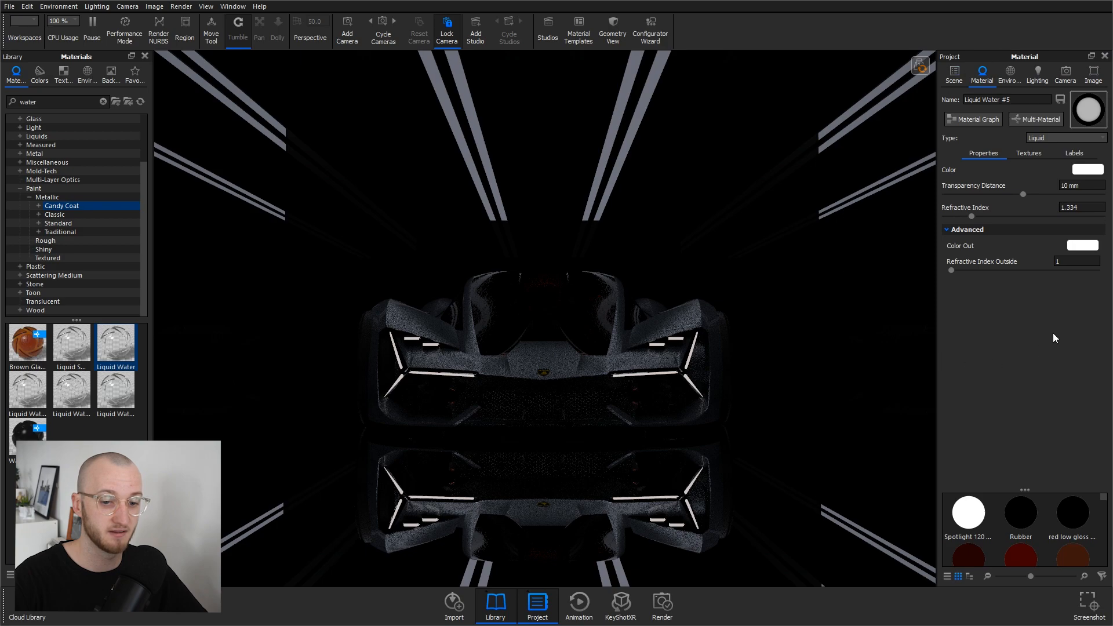
mouse_move(985, 357)
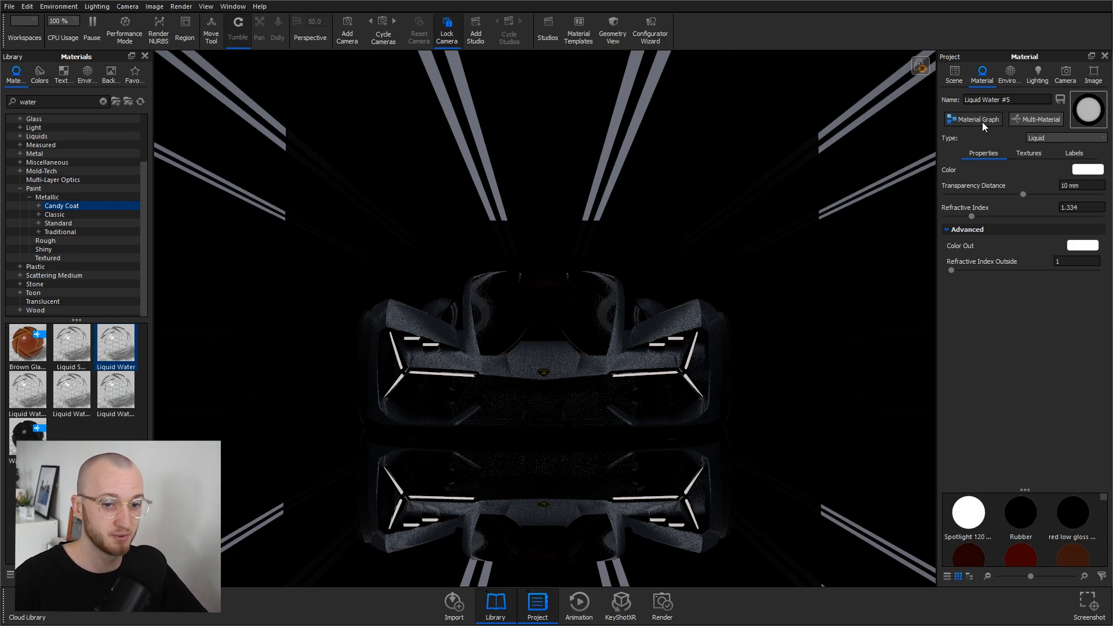
- In the water material graph, add a Flakes node for the geometry input
click(973, 119)
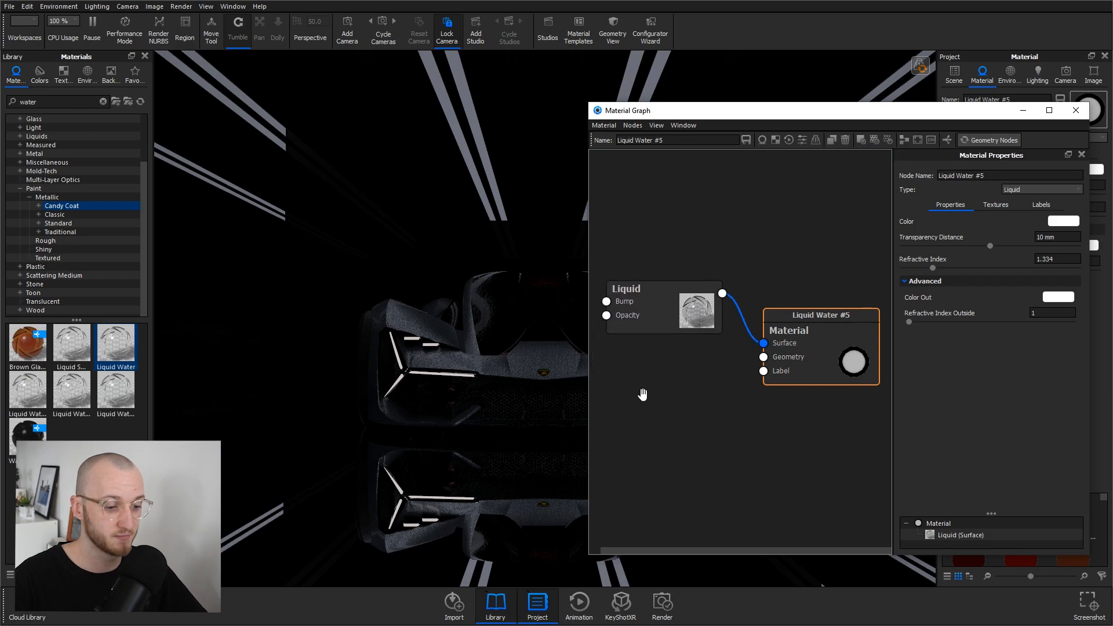
right_click(642, 394)
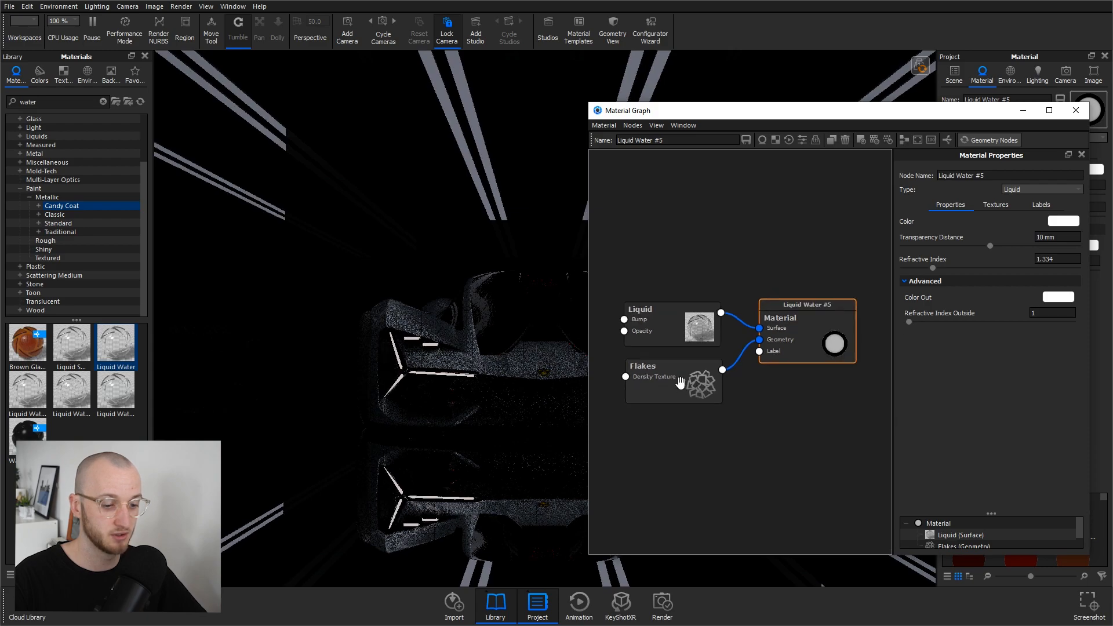
- Set Flakes size 2 mm, variation 0.5, density 0.015, limit 1, execute, and close the graph
click(671, 381)
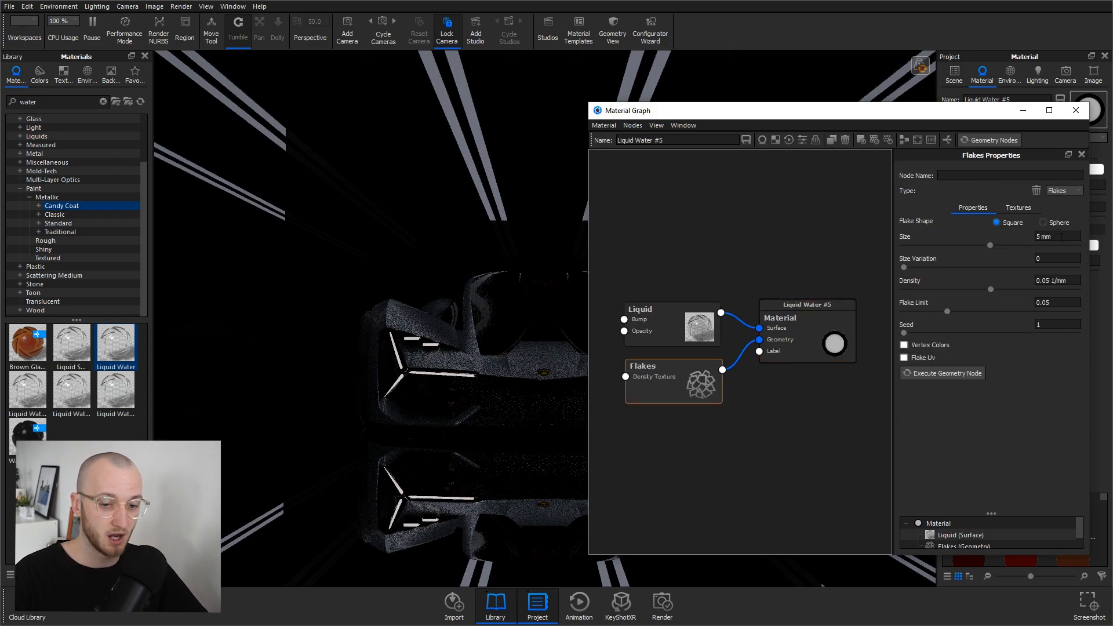
triple_click(1057, 236)
text(2)
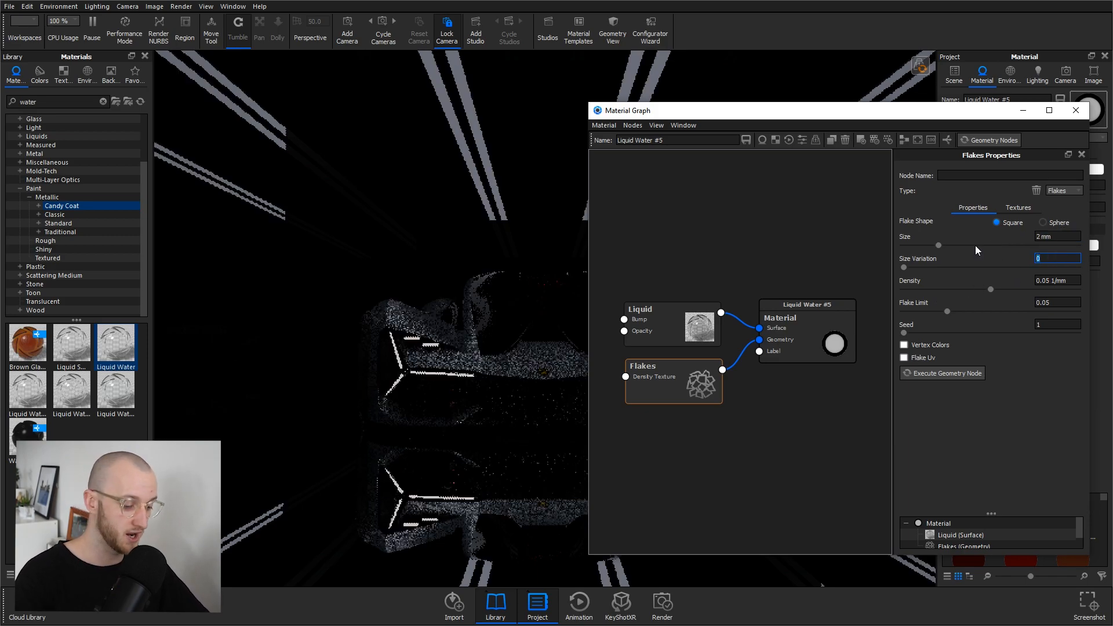
text(0.5)
click(1057, 302)
text(1)
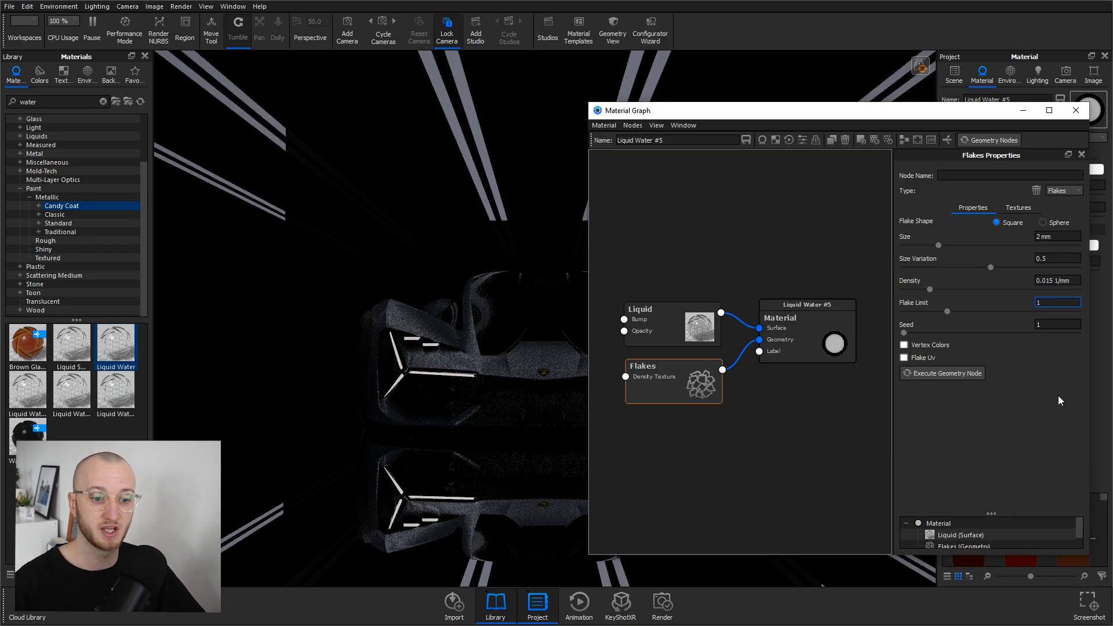
mouse_move(946, 372)
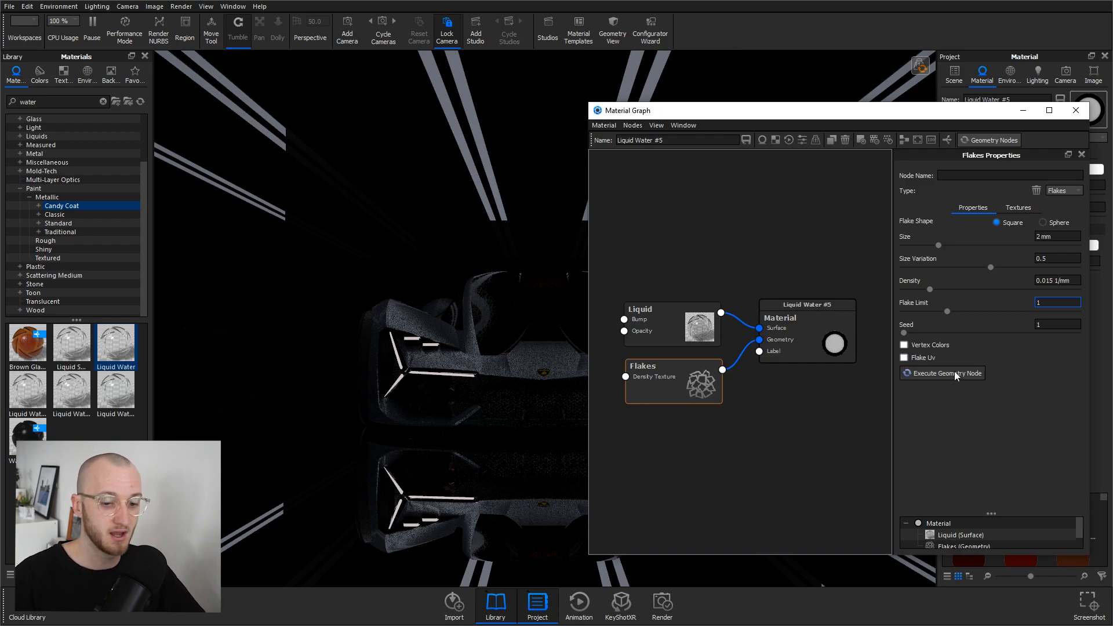
click(947, 372)
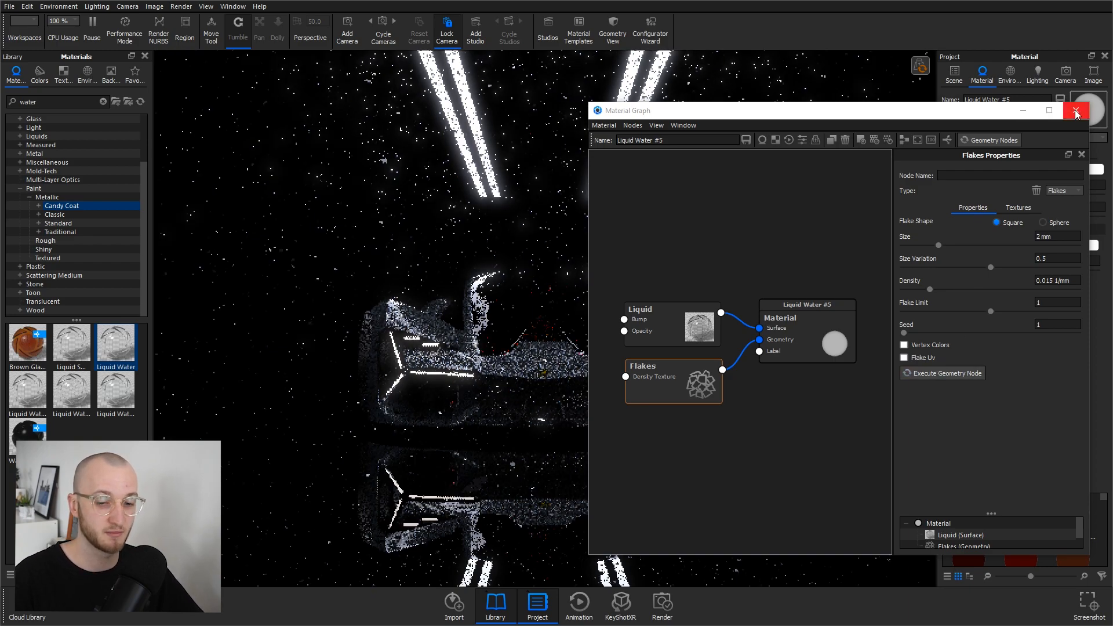
click(1076, 111)
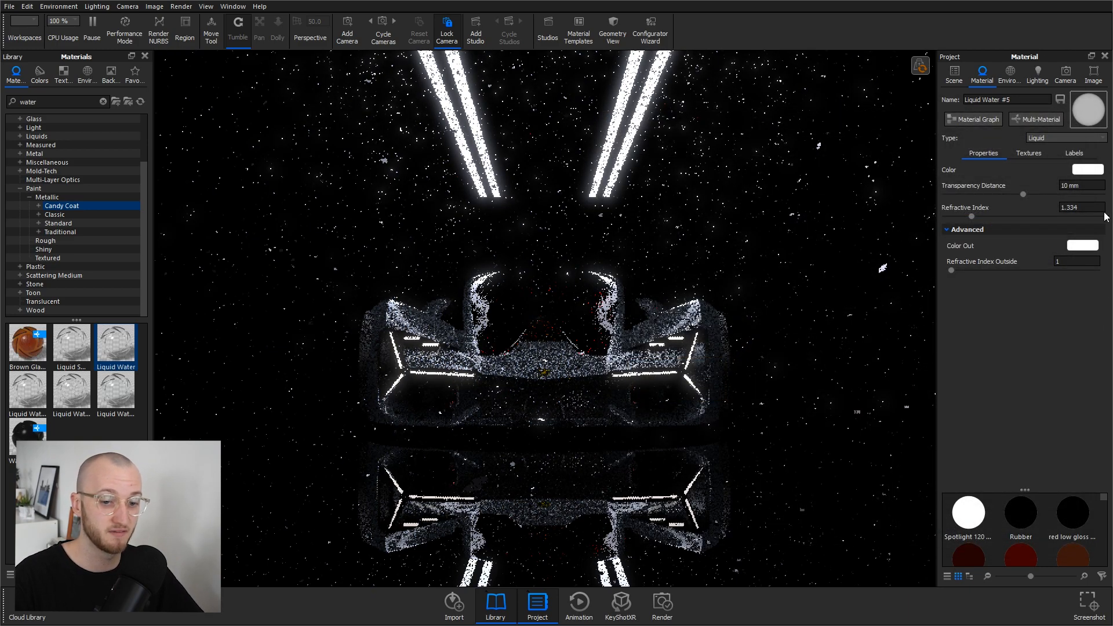
mouse_move(997, 316)
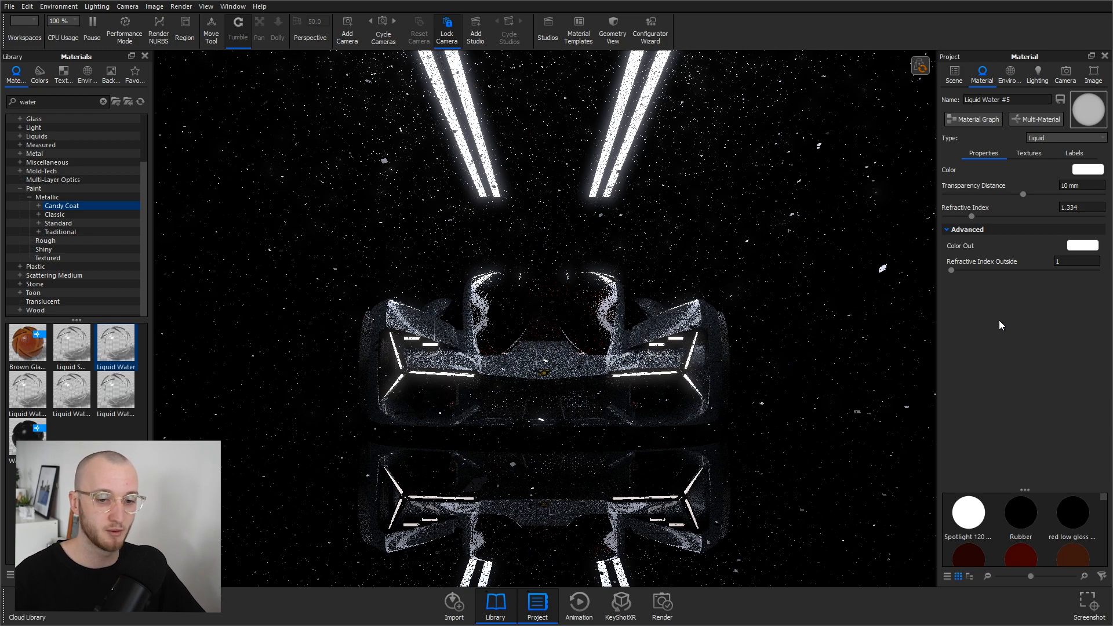
mouse_move(1047, 311)
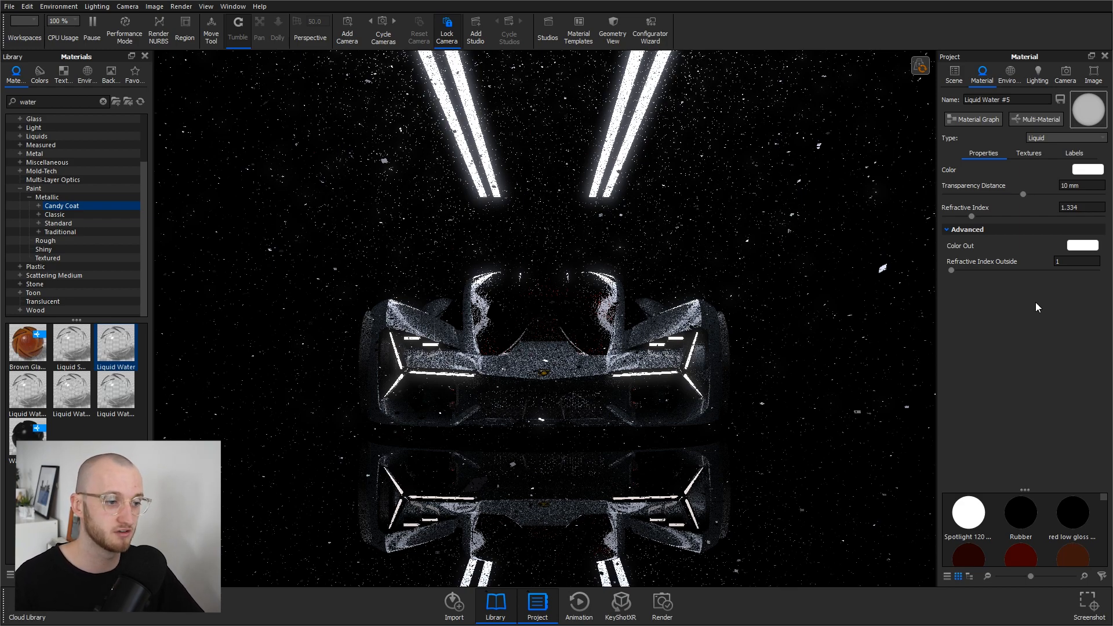
mouse_move(378, 245)
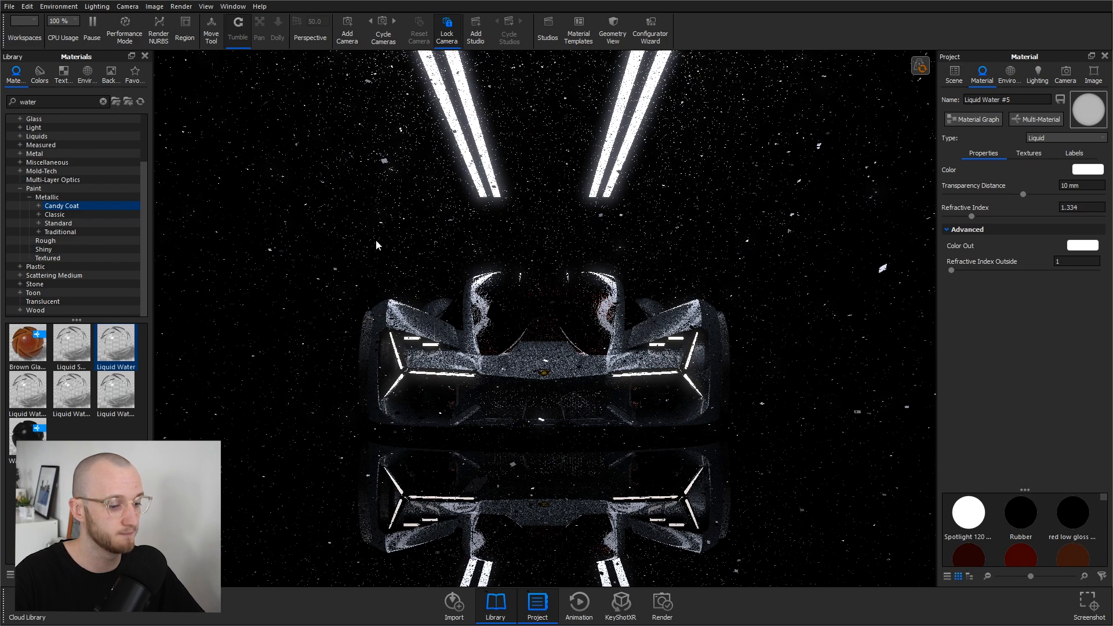
- Start a Translation animation in the Animation Wizard with the Cube as the part
click(578, 605)
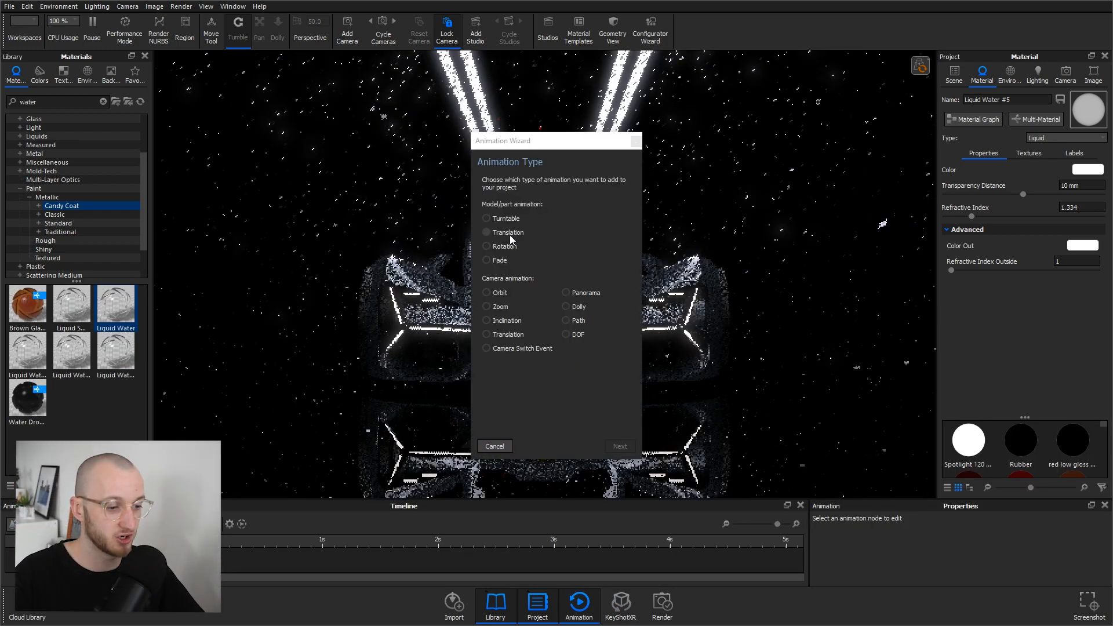
click(617, 445)
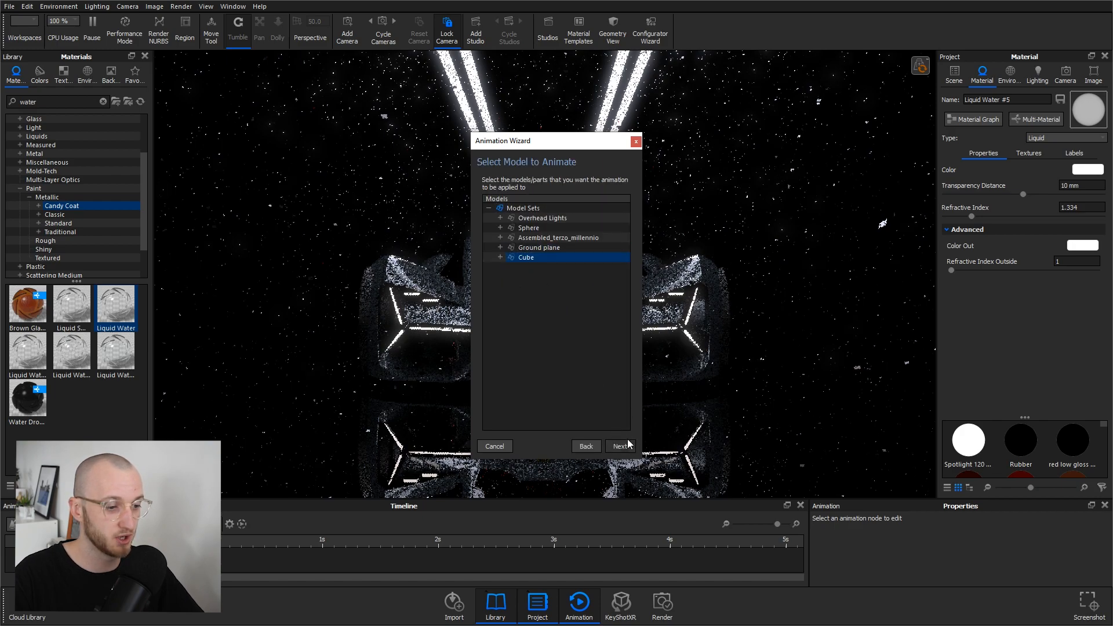
click(618, 445)
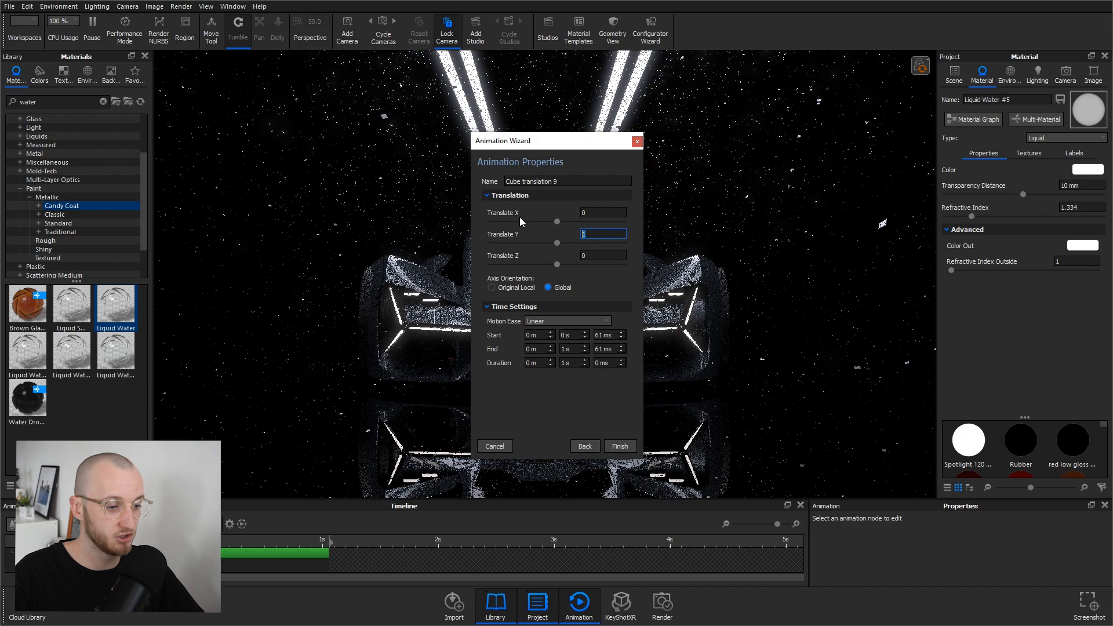
- Set Translate Y to 5000 over one second and finish the animation
text(500)
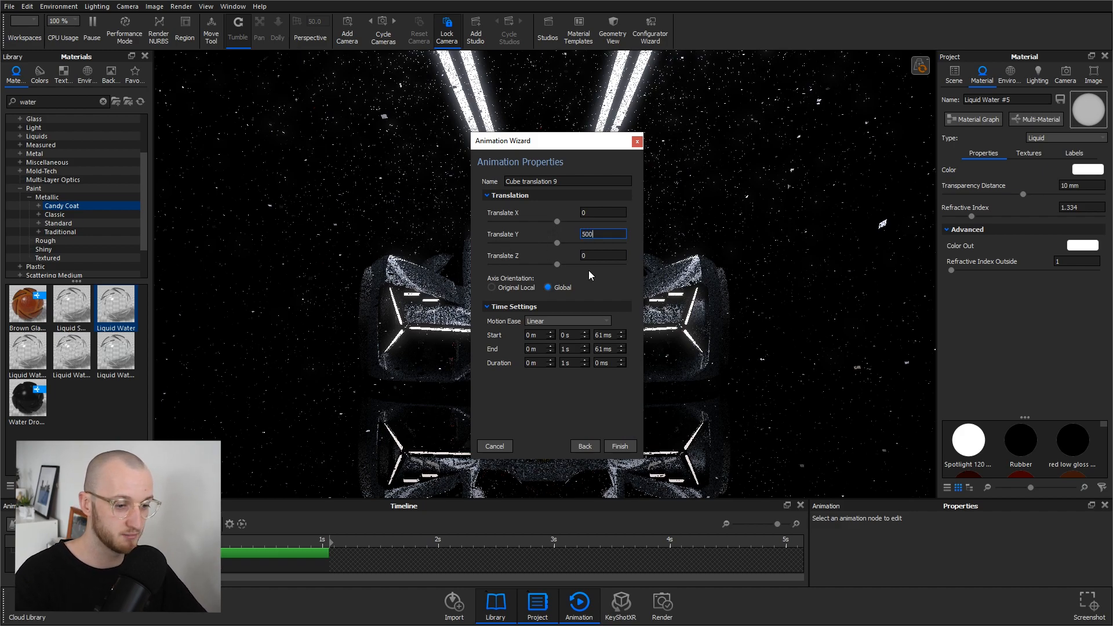
text(0)
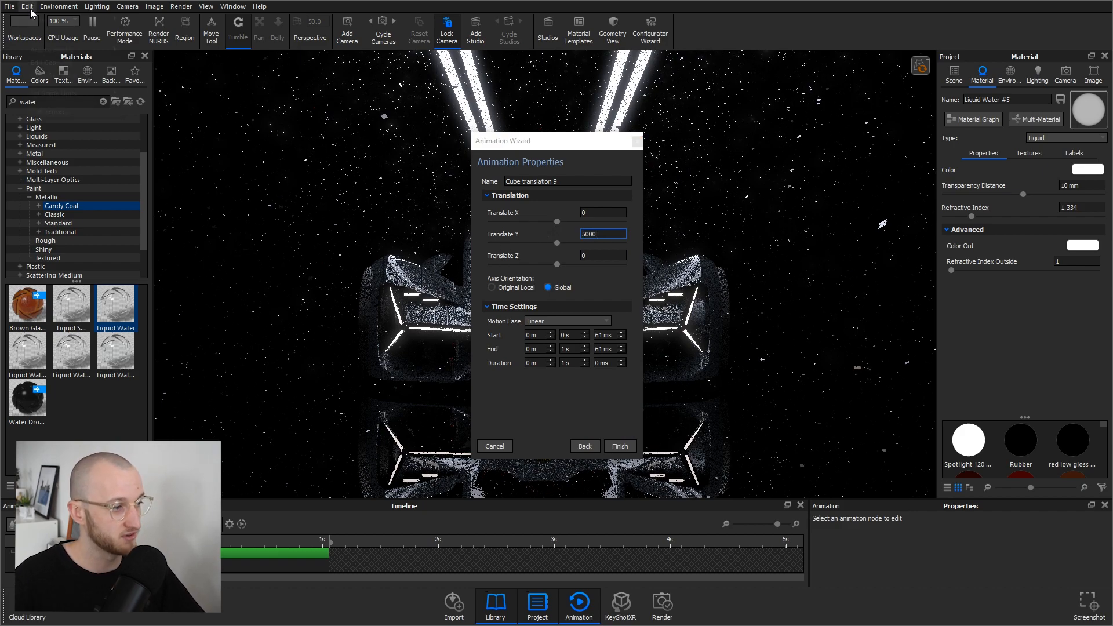
click(27, 6)
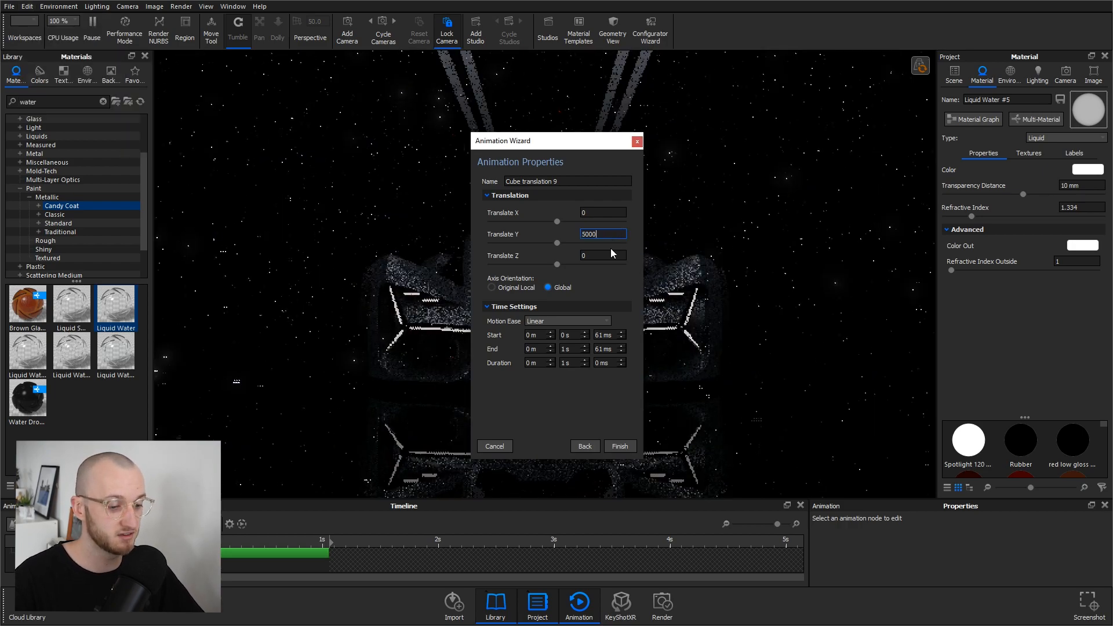
click(618, 446)
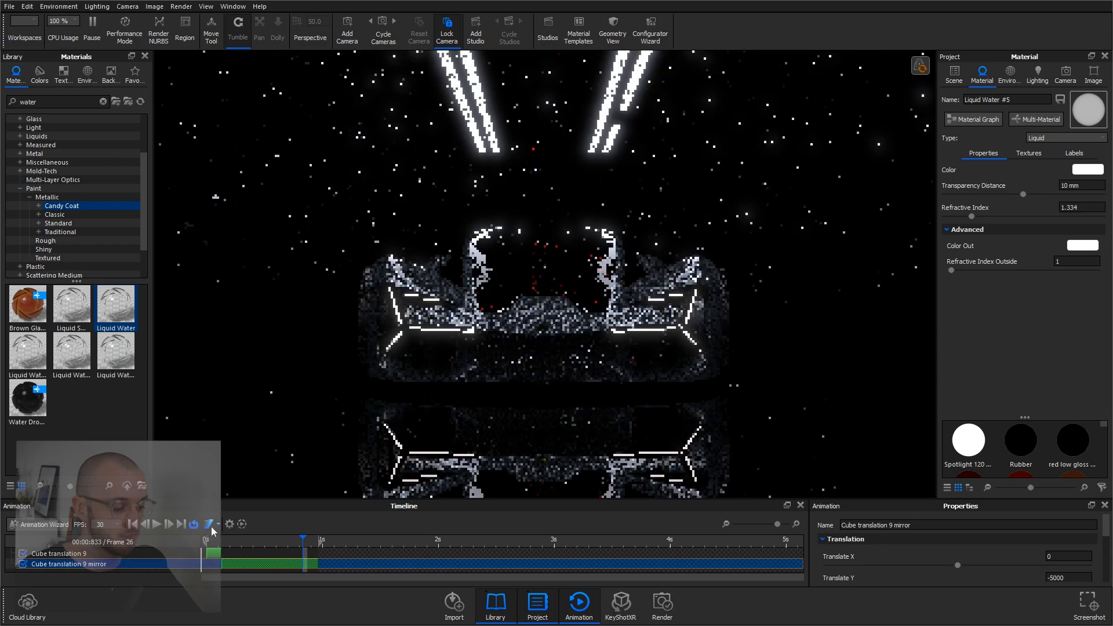
- Add a mirrored copy of the cube translation moving -5000 along Y in the Timeline
click(230, 524)
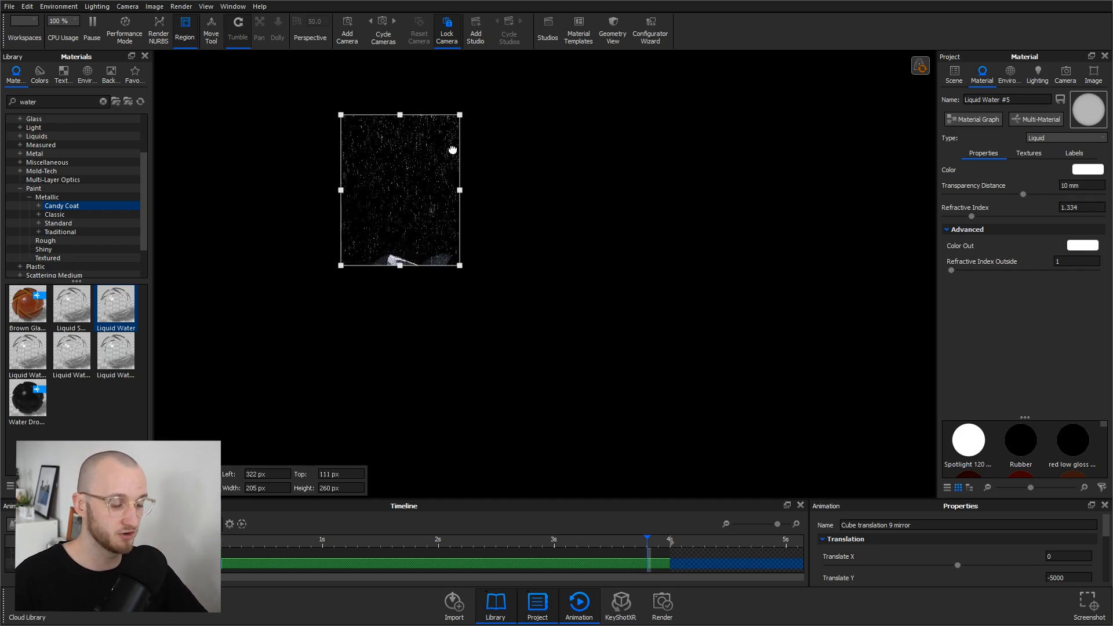
mouse_move(447, 297)
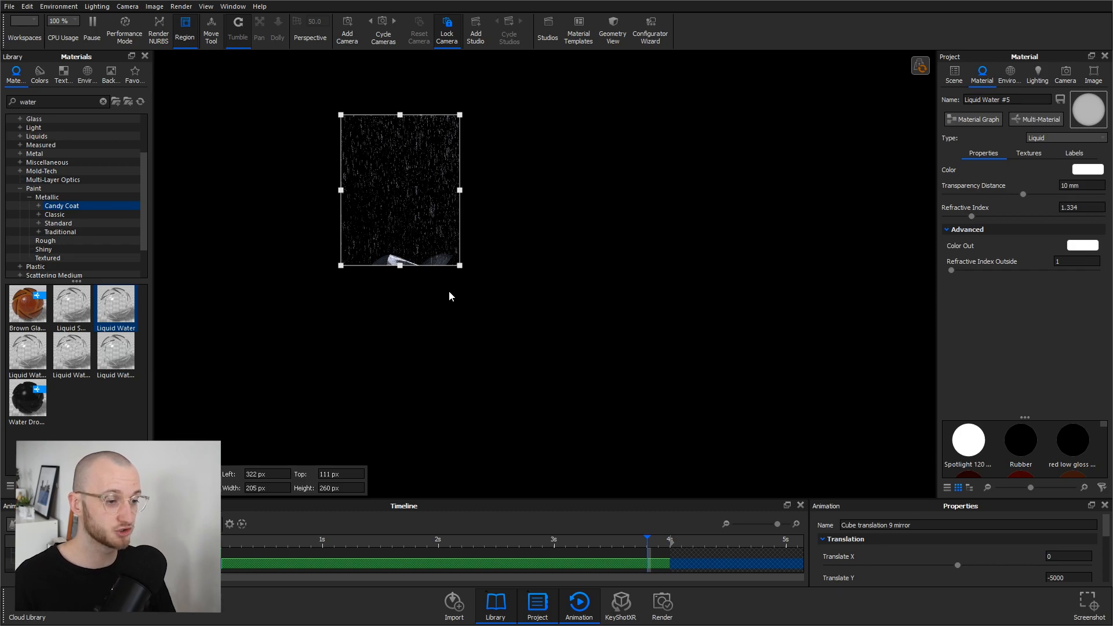
mouse_move(422, 195)
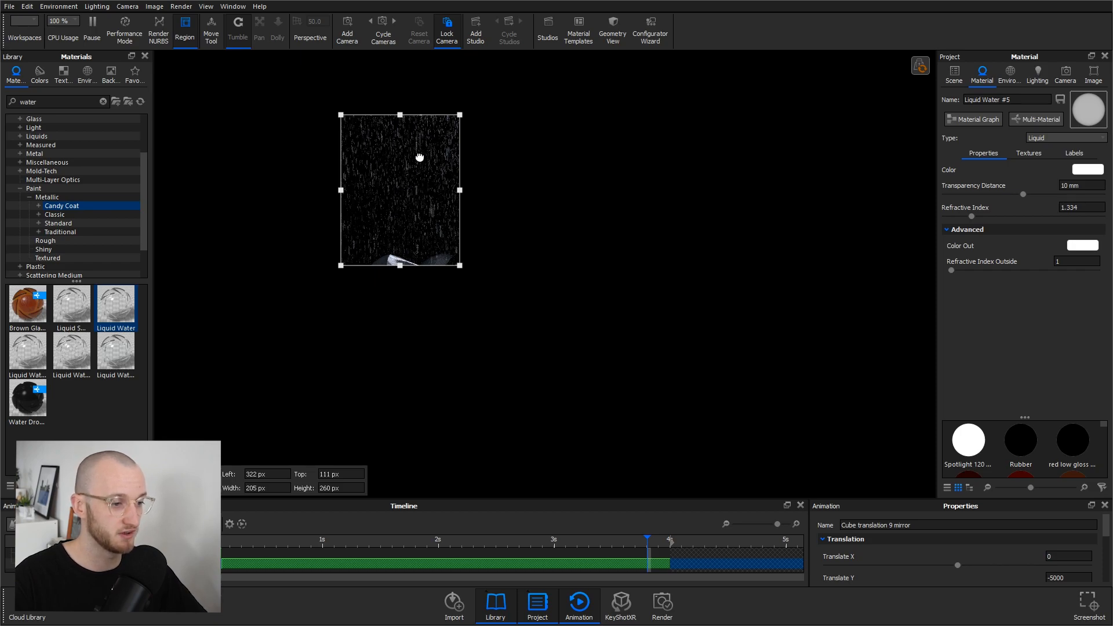
mouse_move(415, 159)
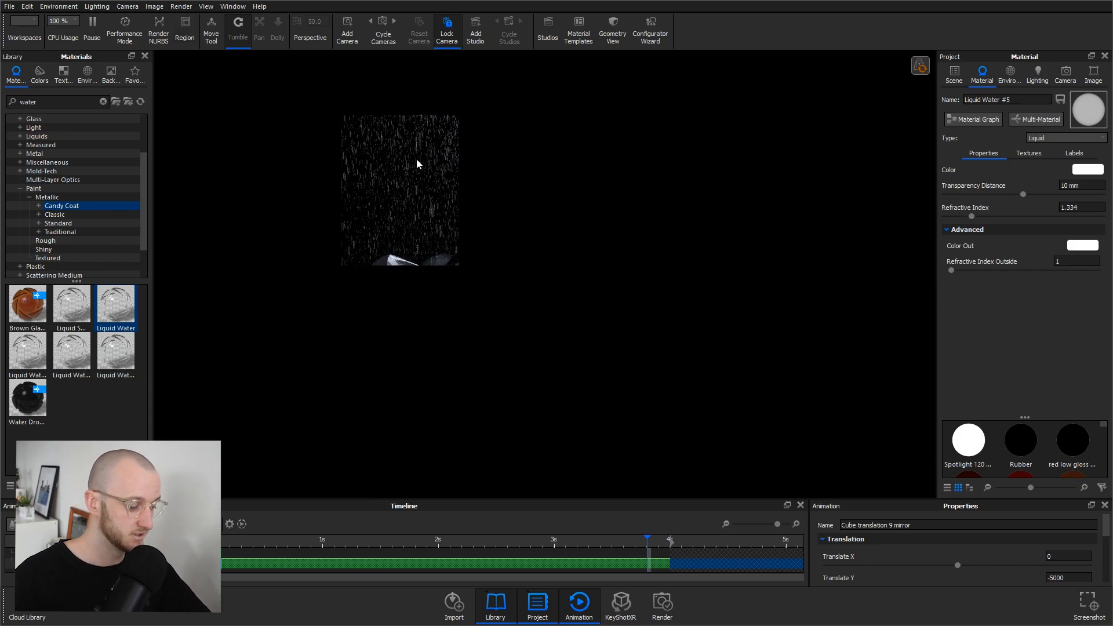
- Turn off region rendering and show the ground material's texture slots
click(953, 73)
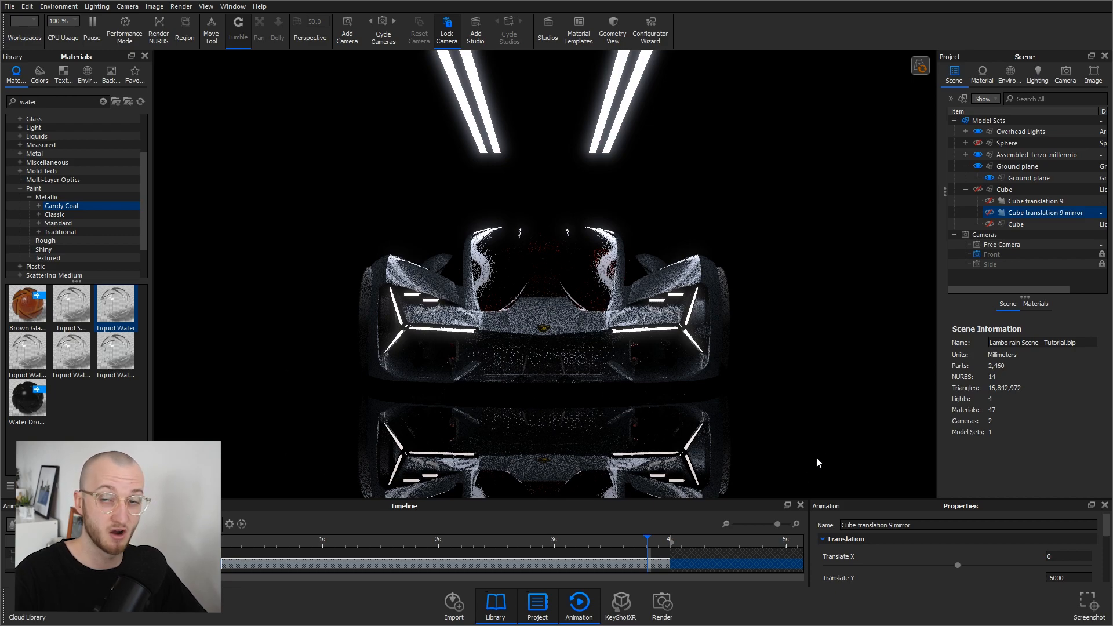
click(981, 75)
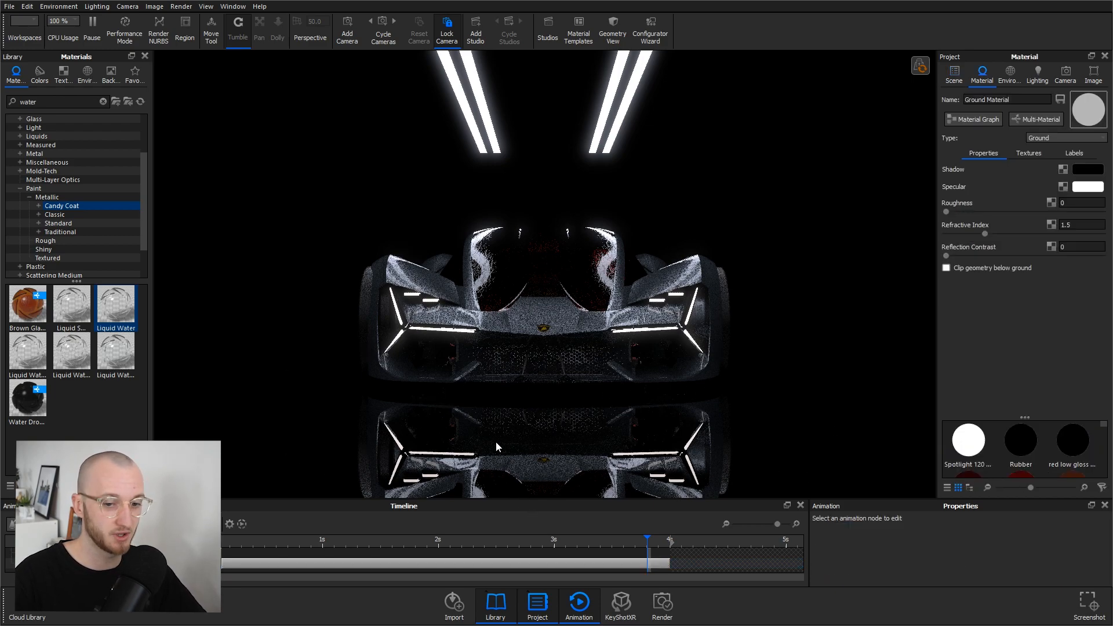
click(1027, 153)
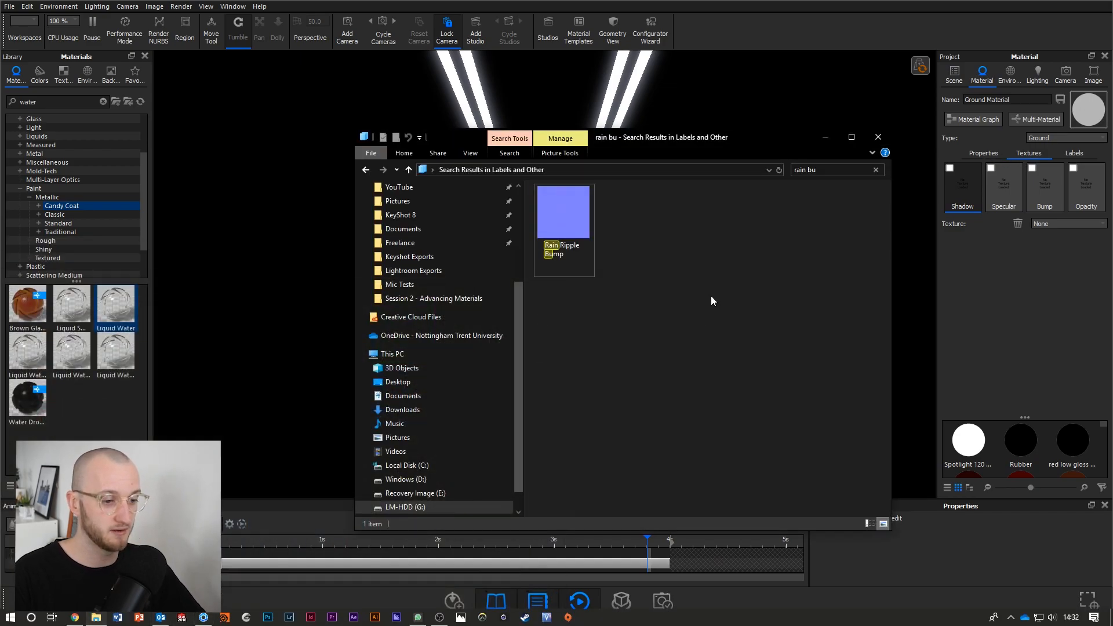
- View the Rain Ripple Bump image in Windows Photos
double_click(564, 212)
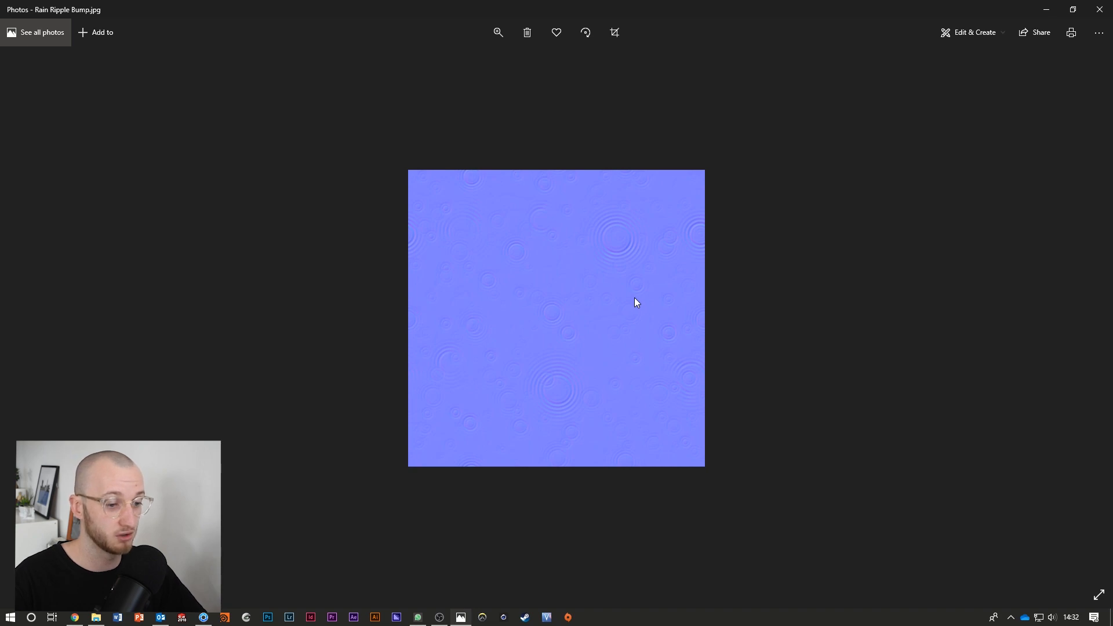
mouse_move(621, 282)
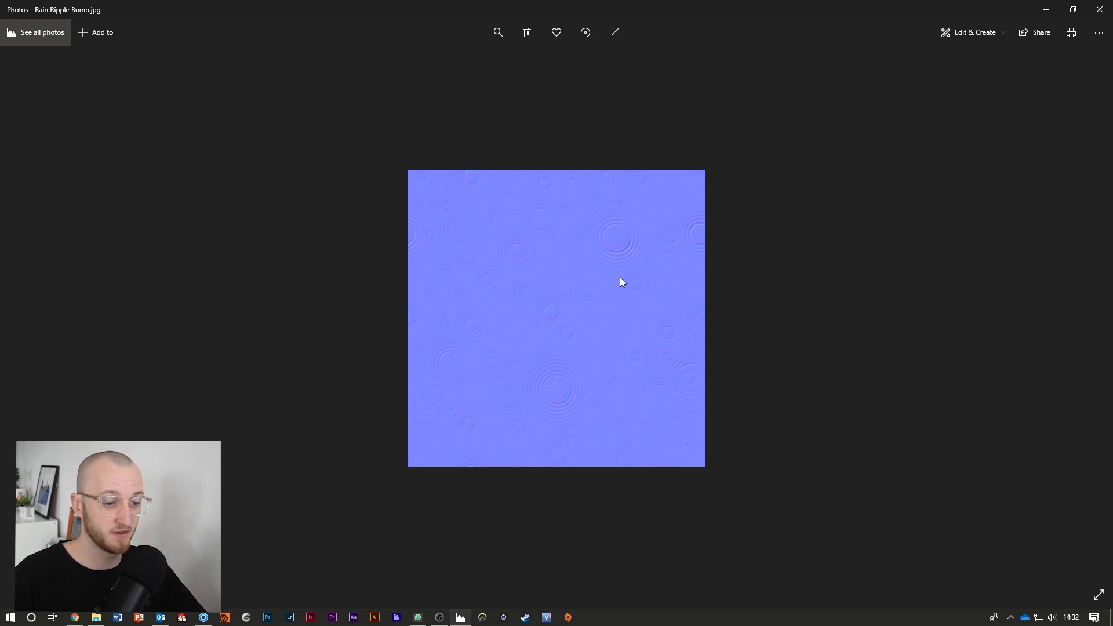
mouse_move(537, 391)
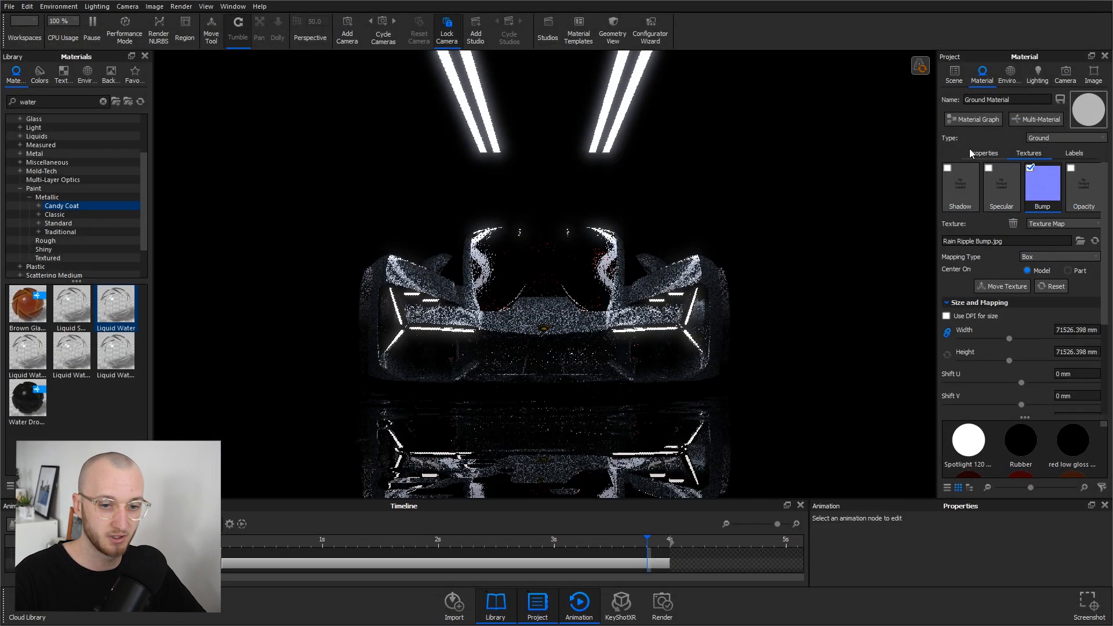
- Set the Rain Ripple Bump texture to 1500 mm width and bump height 2 in the ground material graph
click(973, 118)
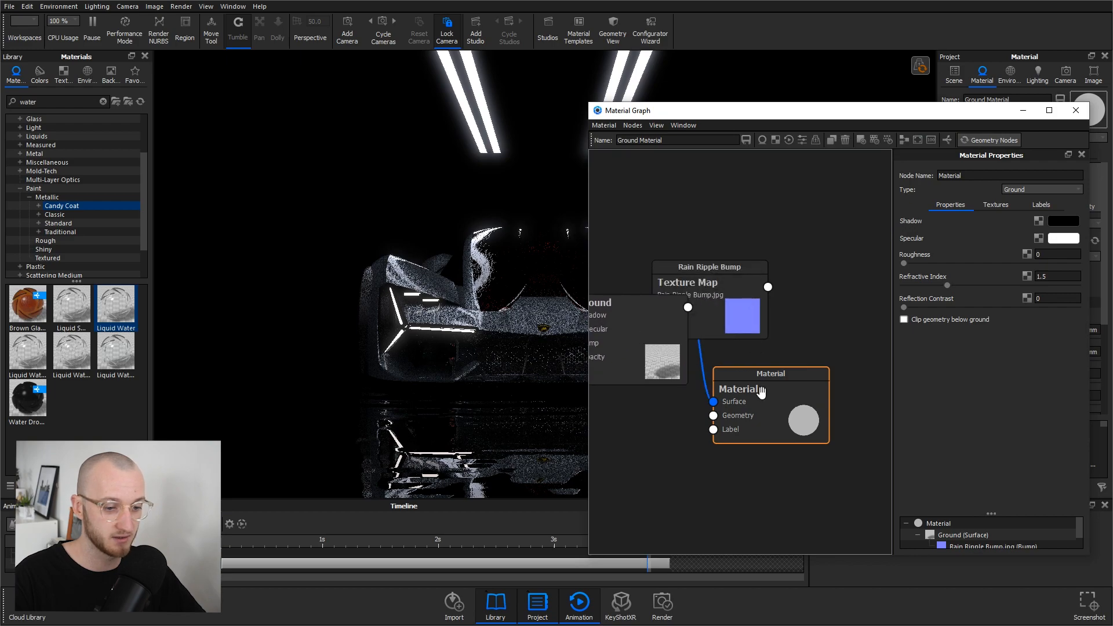
click(708, 282)
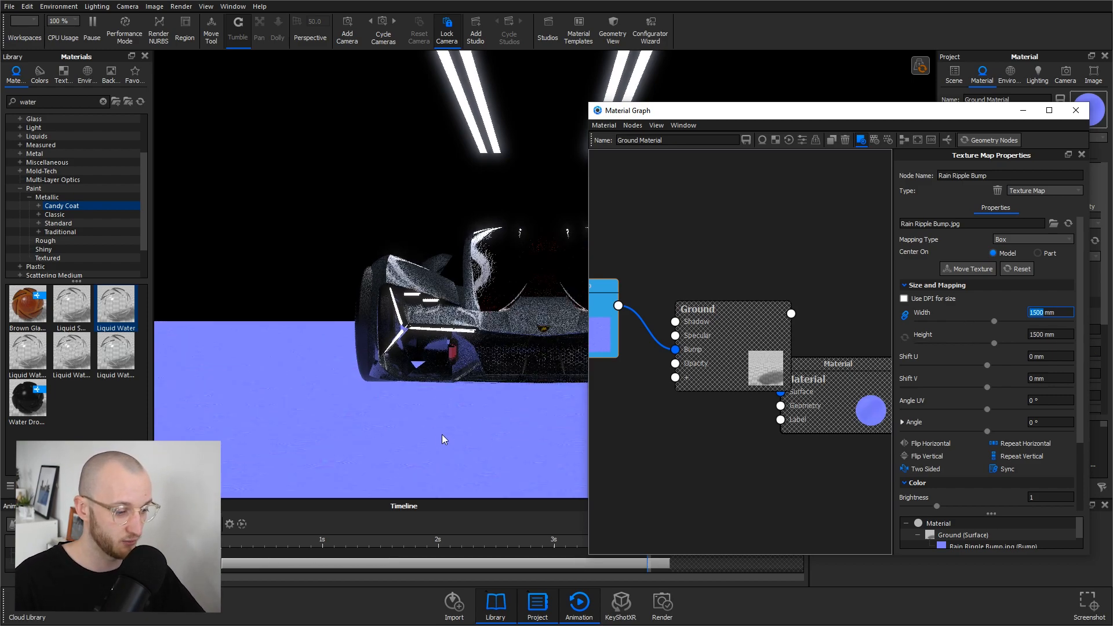
scroll(down, 3)
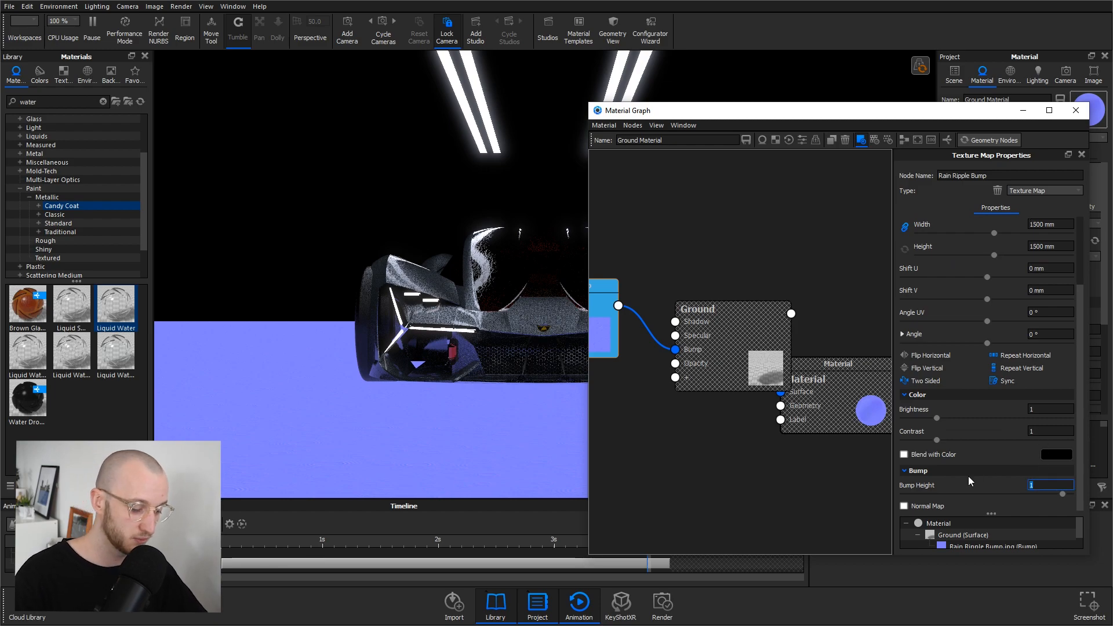
text(2)
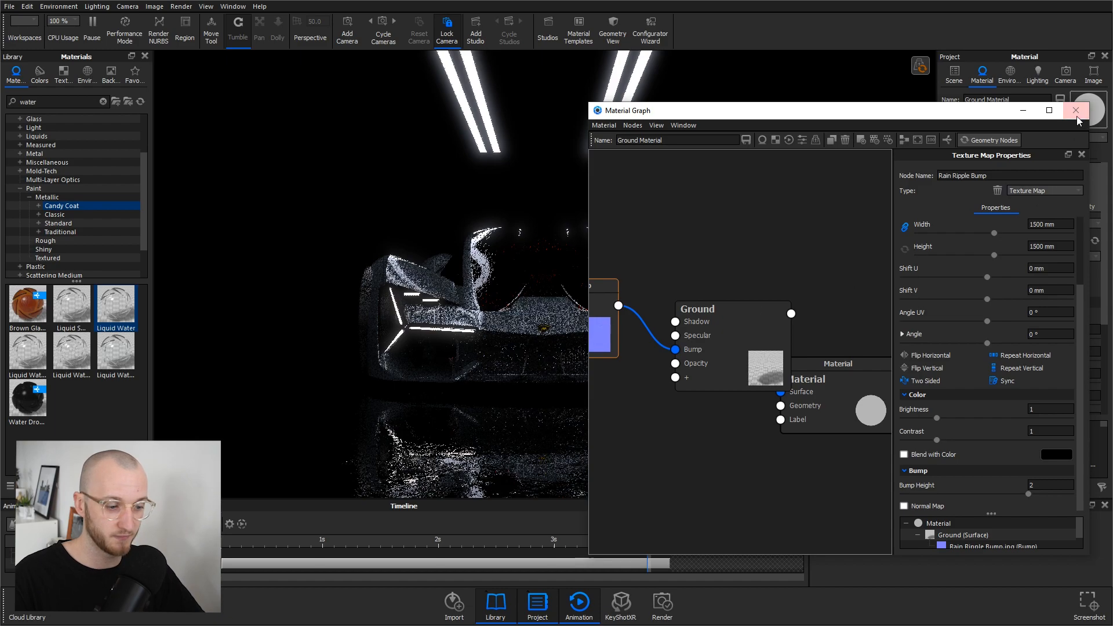
click(1076, 110)
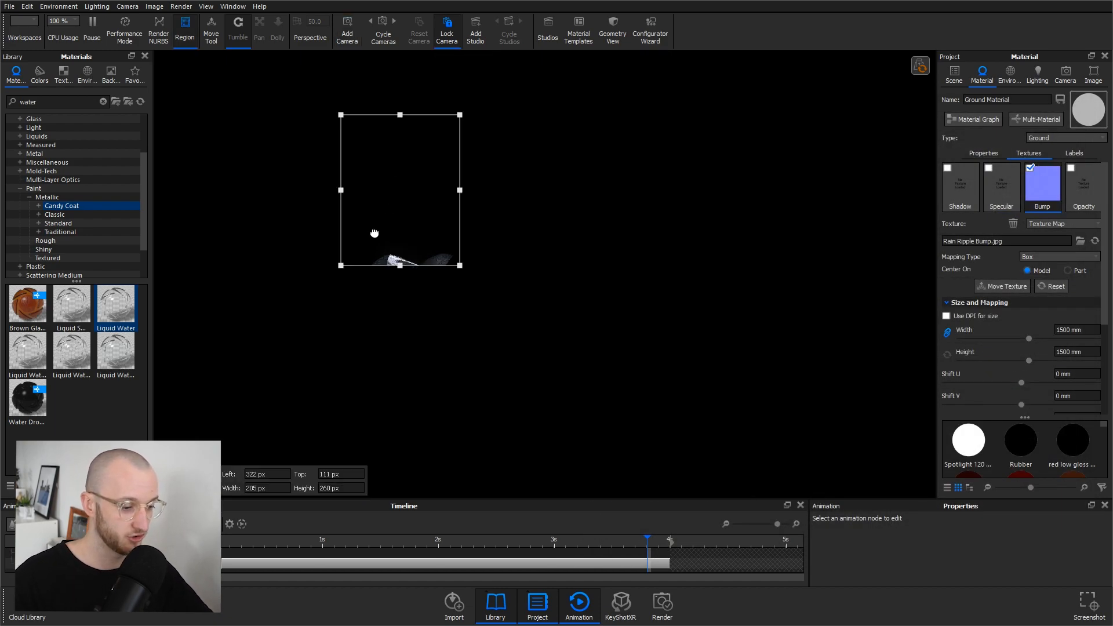